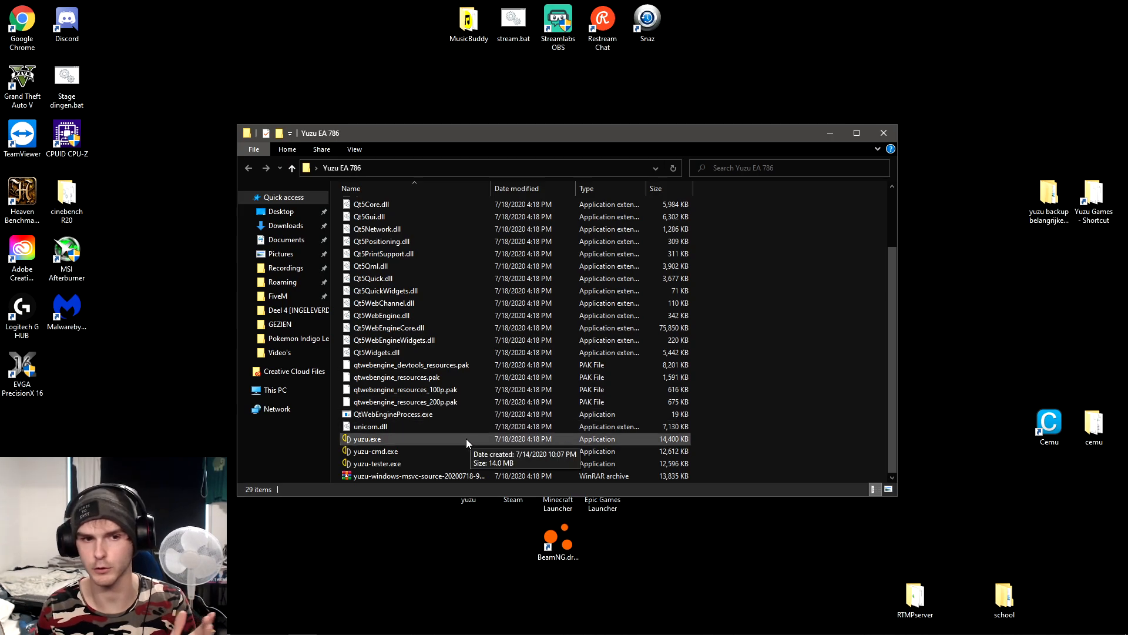
Launch yuzu Early Access 786 and dismiss the Derivation Components Missing warning.
double_click(366, 438)
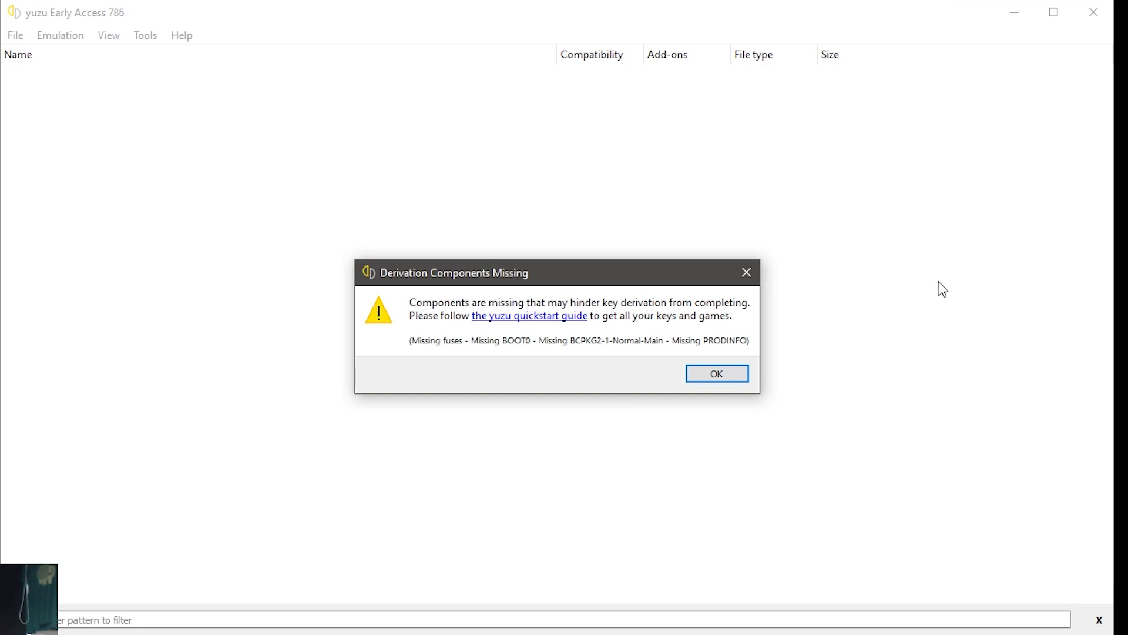
mouse_move(718, 374)
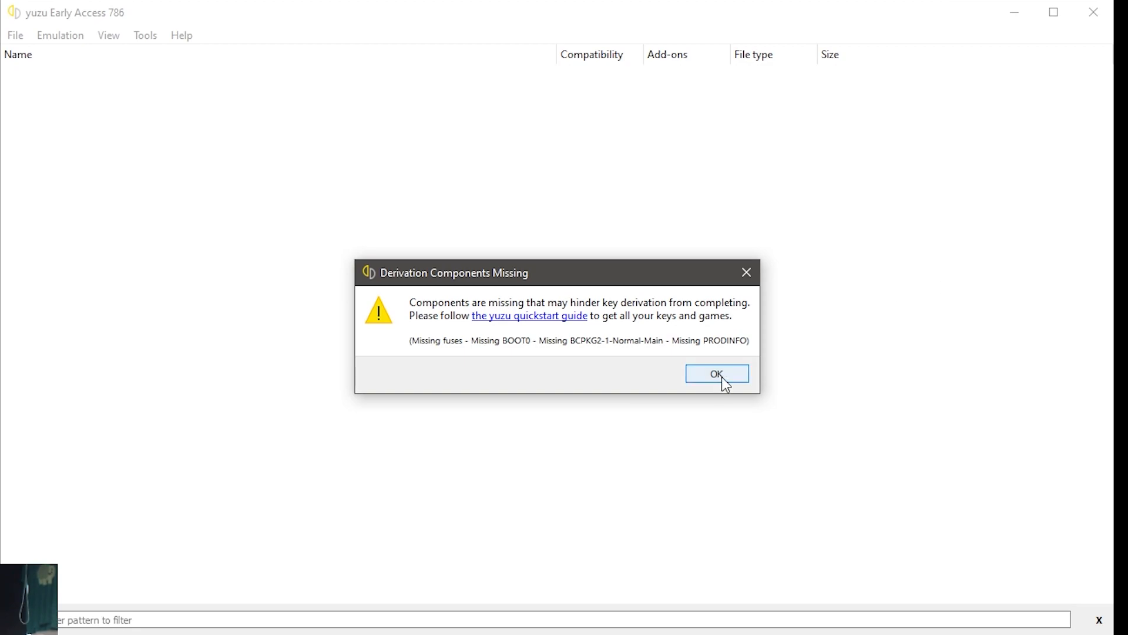
left_click(716, 373)
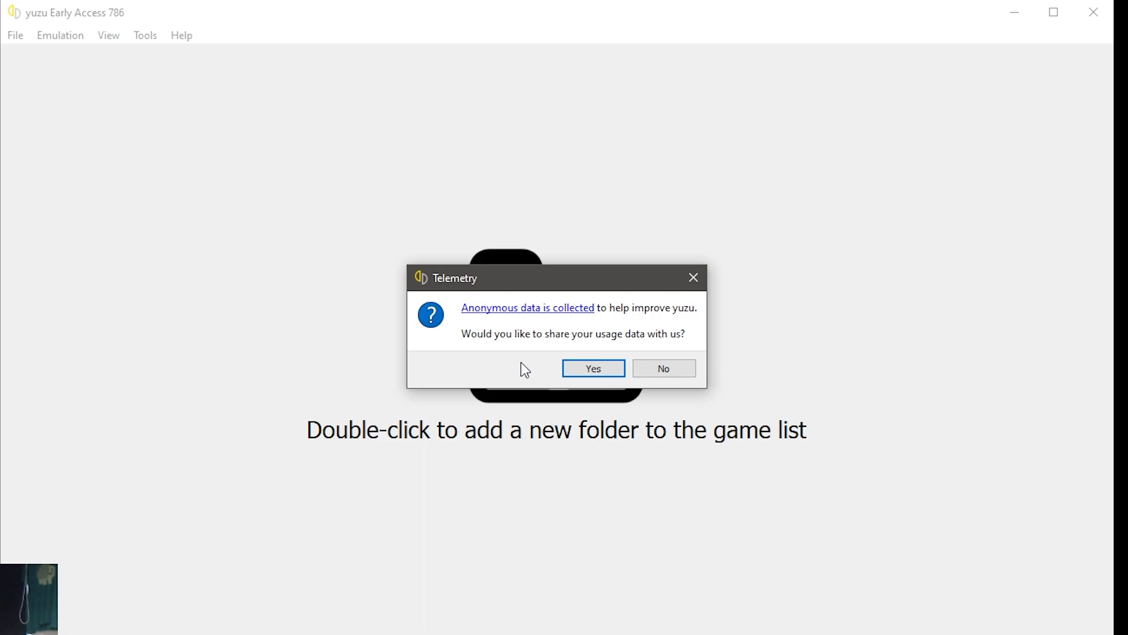
mouse_move(593, 368)
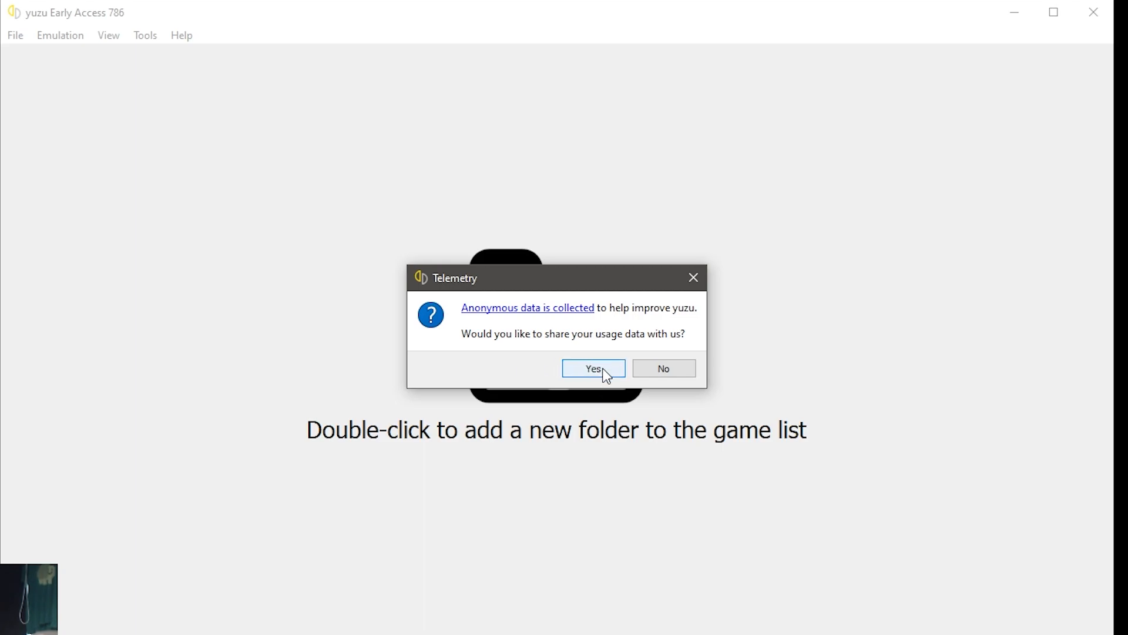
Answer Yes to telemetry and open the yuzu install folder from the File menu.
left_click(593, 368)
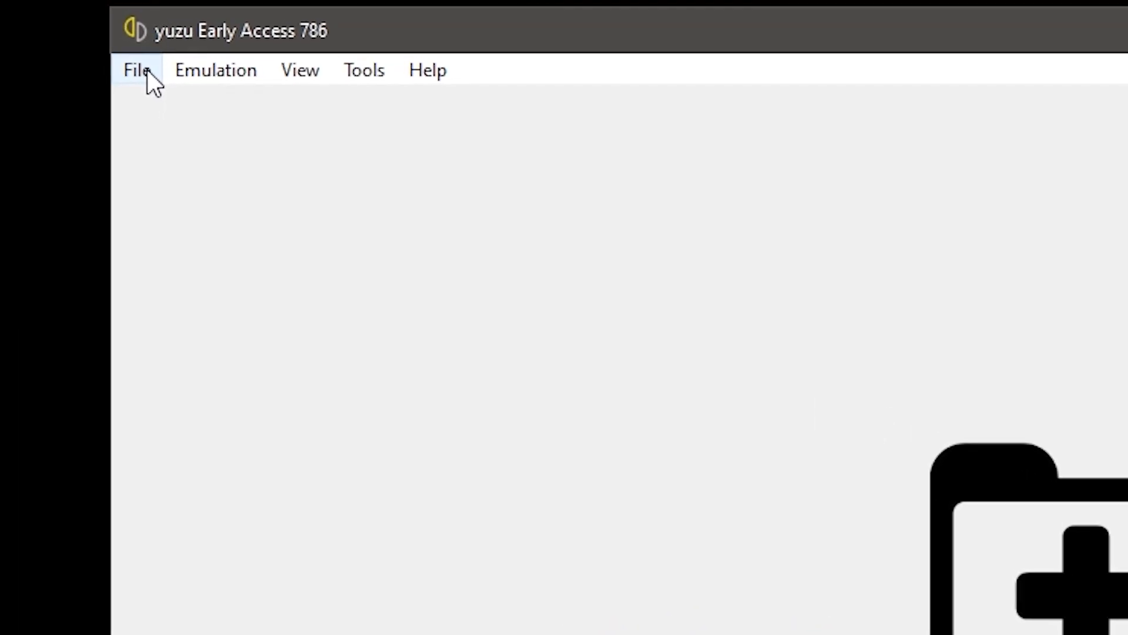
left_click(135, 70)
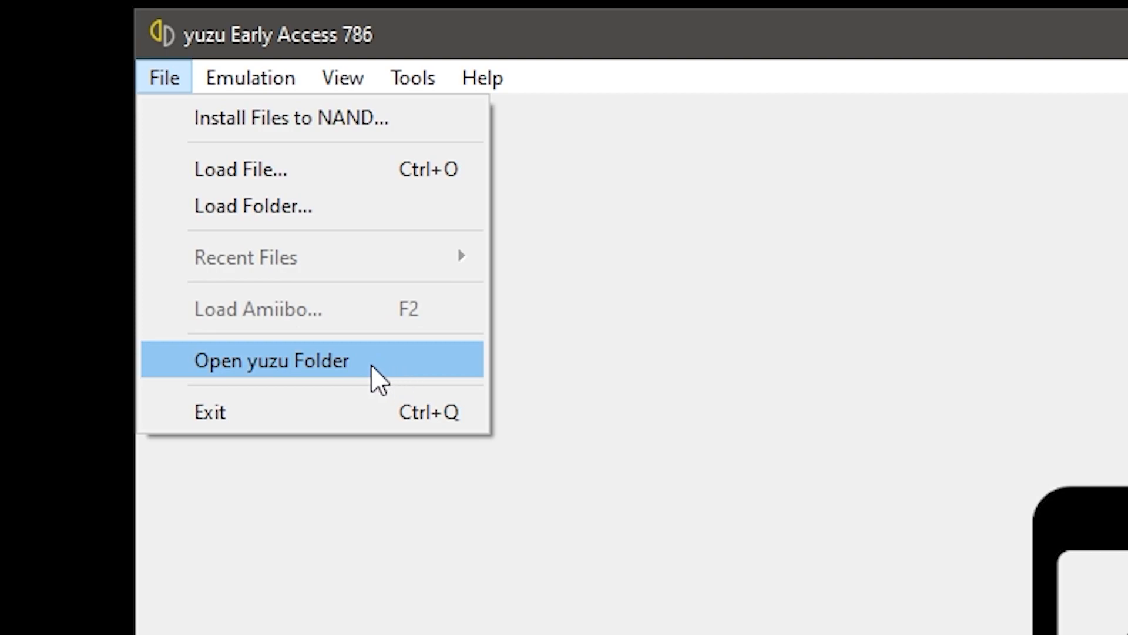
left_click(270, 359)
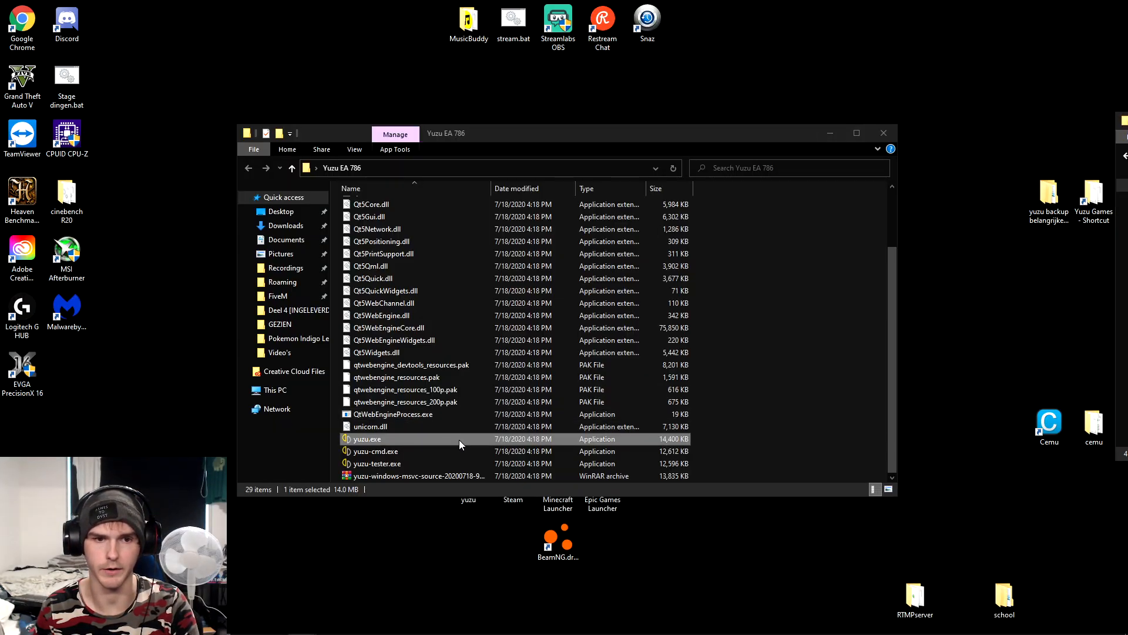
Relaunch yuzu.exe from the Yuzu EA 786 folder.
double_click(366, 438)
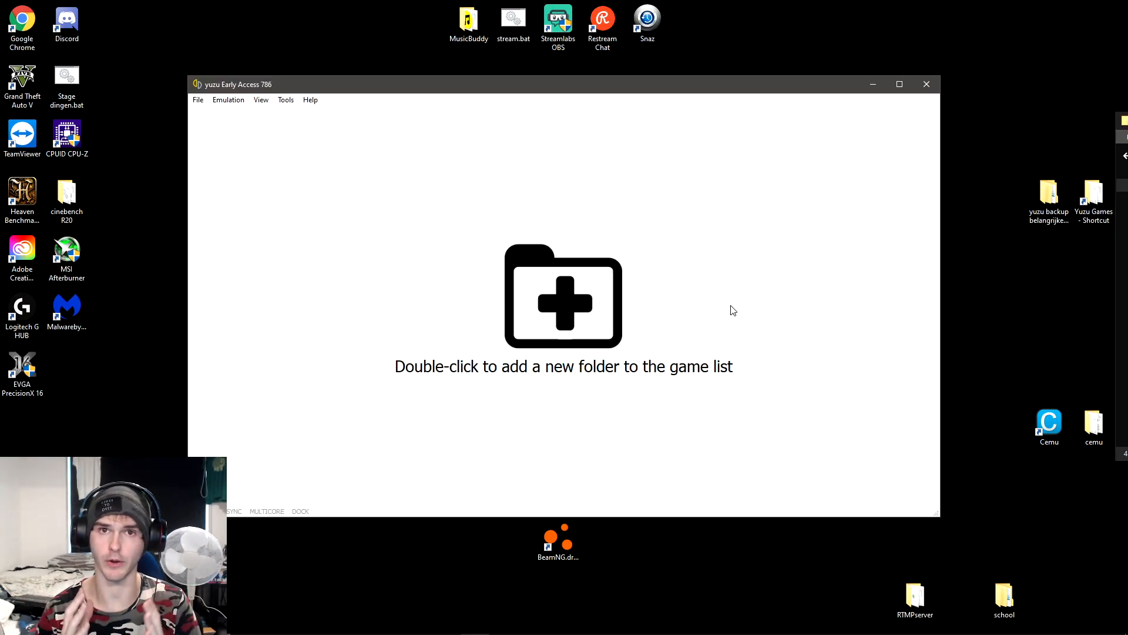
mouse_move(705, 278)
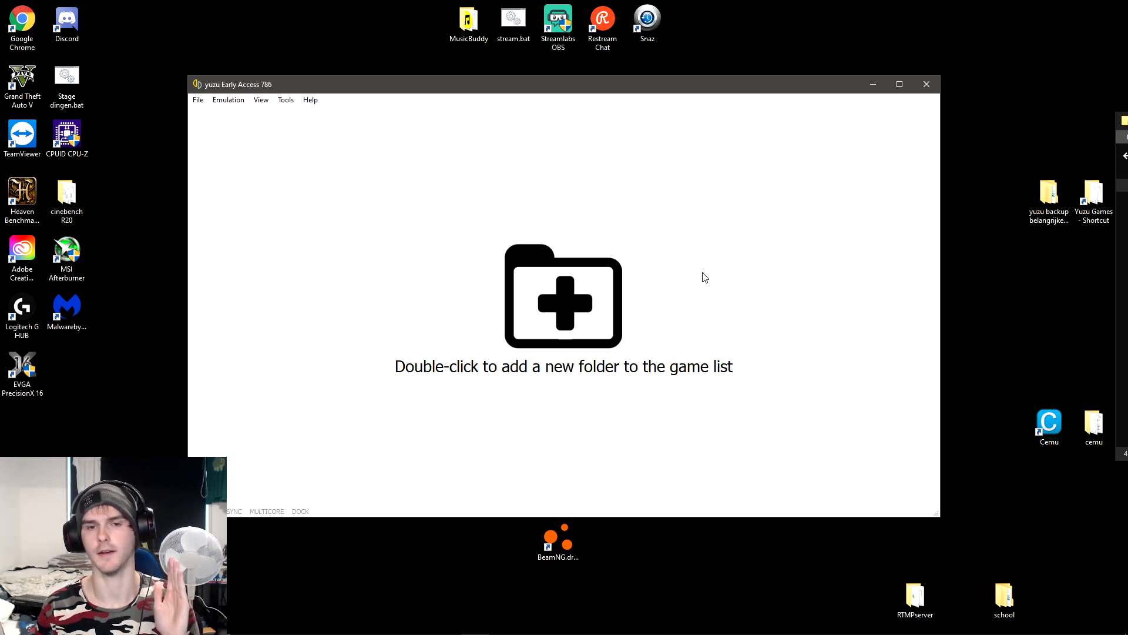
mouse_move(573, 305)
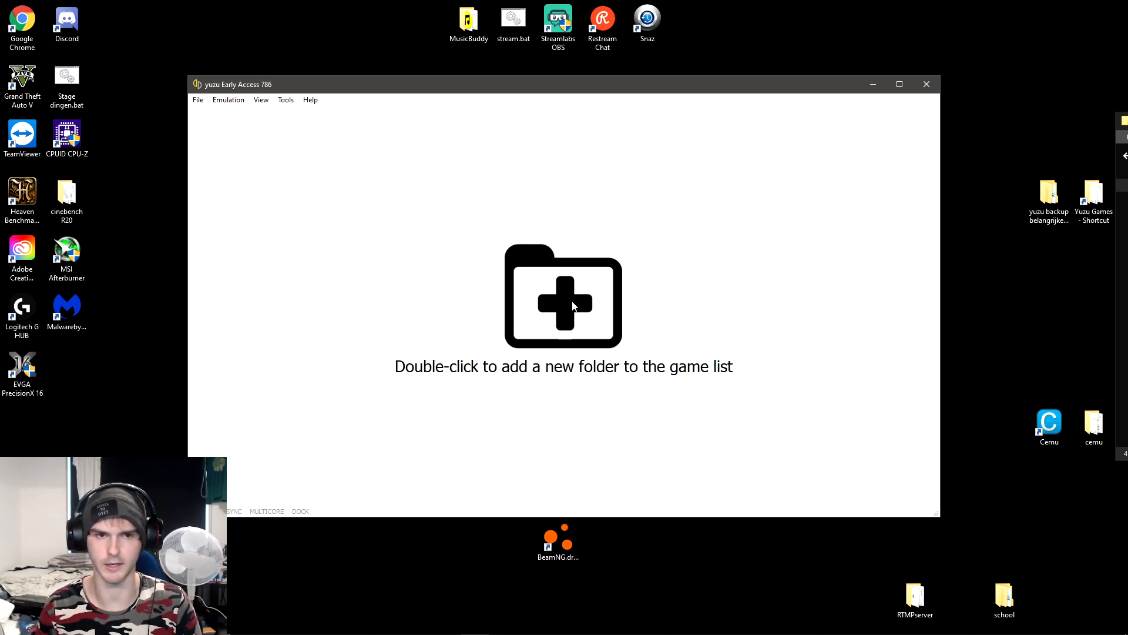
left_click(198, 100)
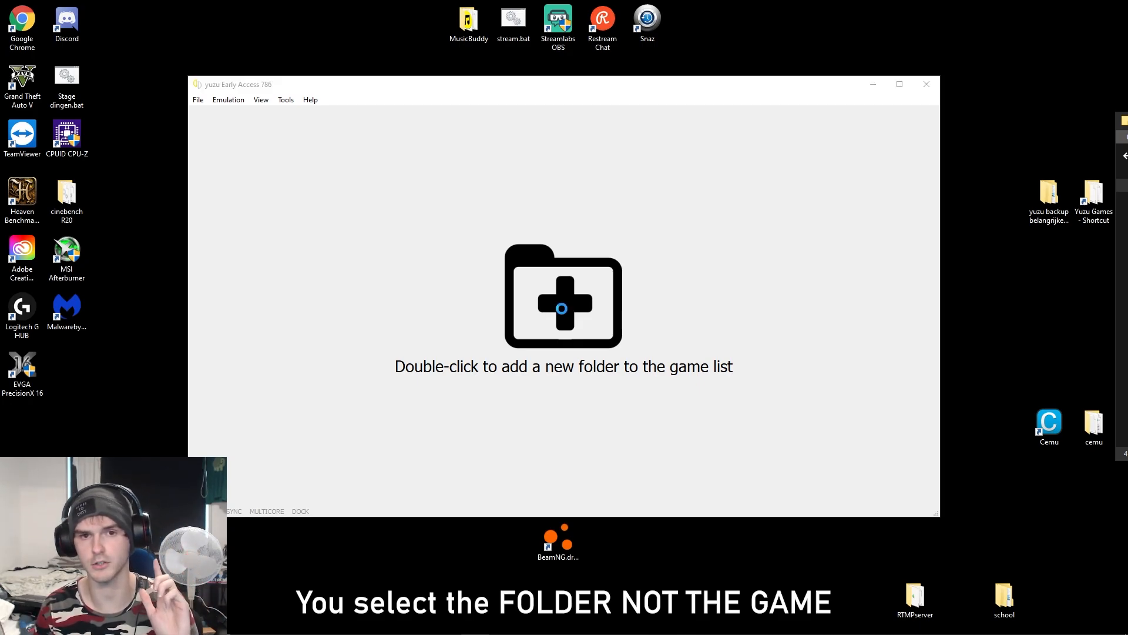
Add D:\Yuzu Games as the game folder so titles like Mario Kart 8 Deluxe appear.
double_click(564, 297)
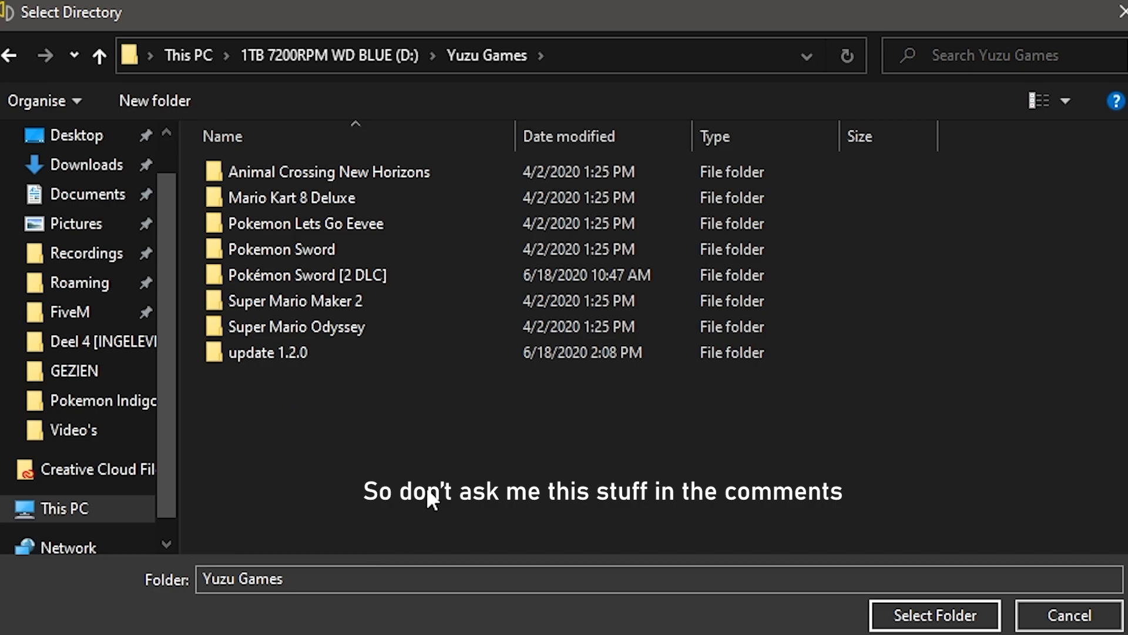
mouse_move(379, 418)
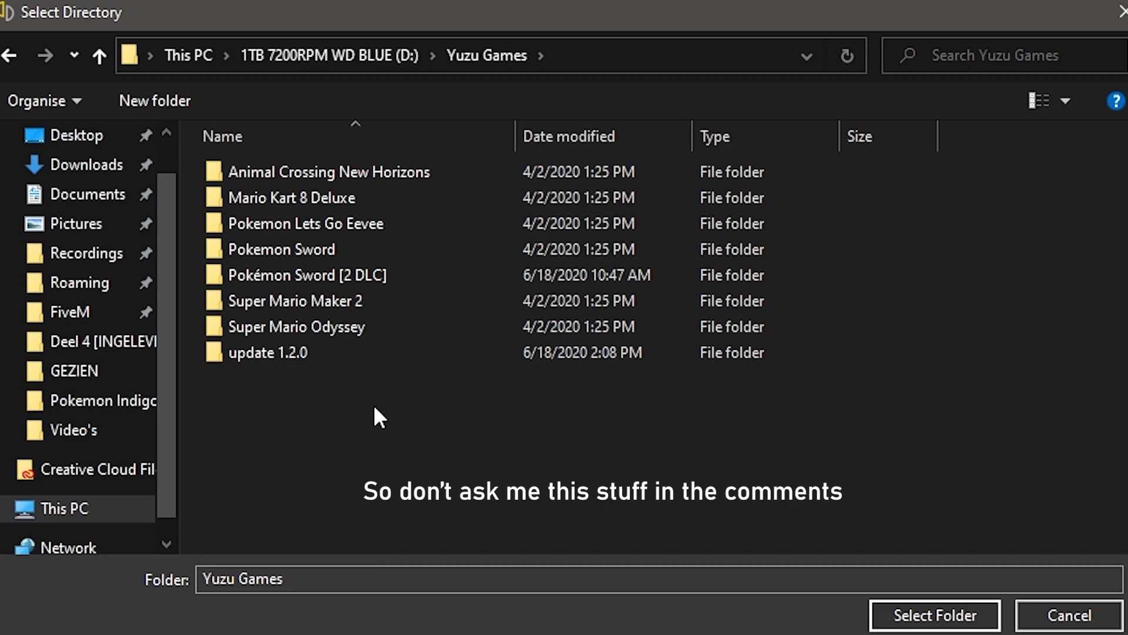
mouse_move(890, 577)
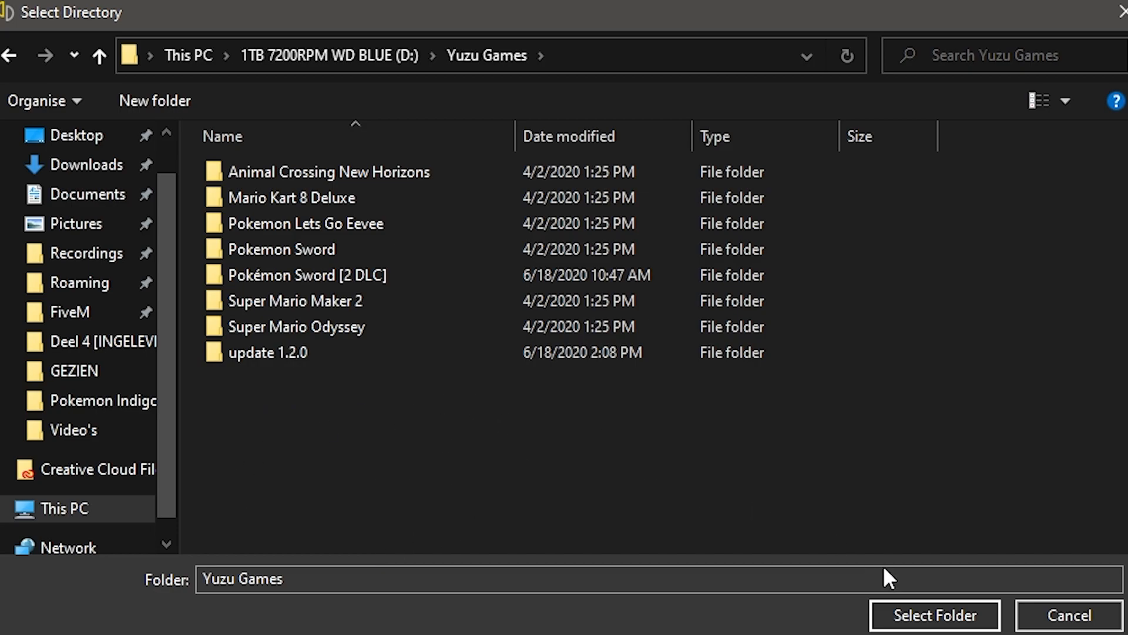
left_click(934, 615)
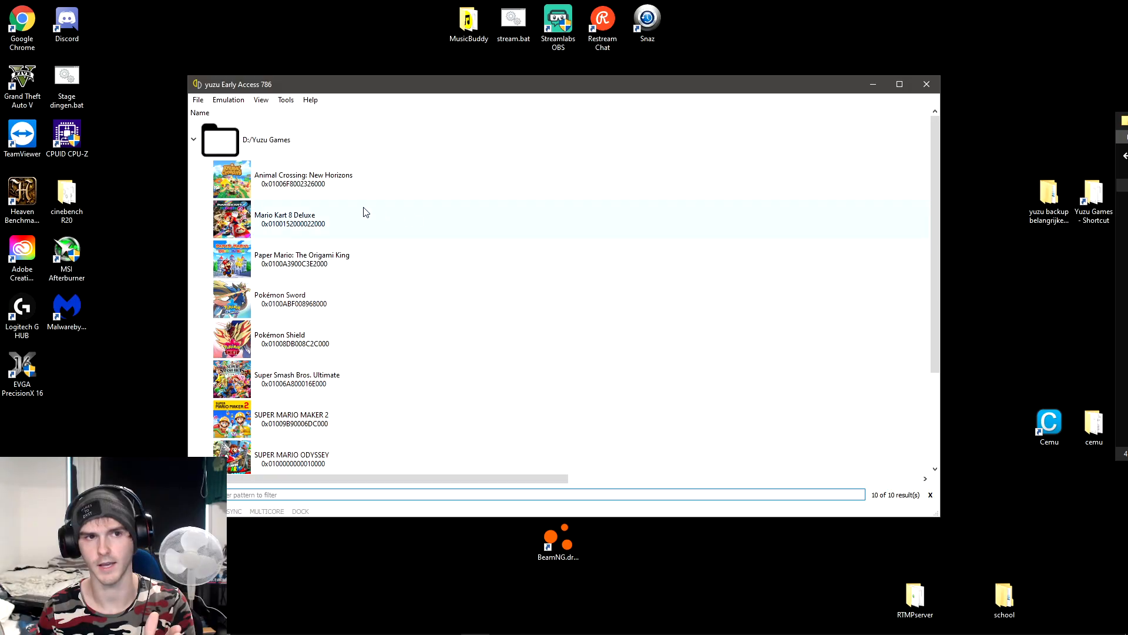
scroll("down", 3)
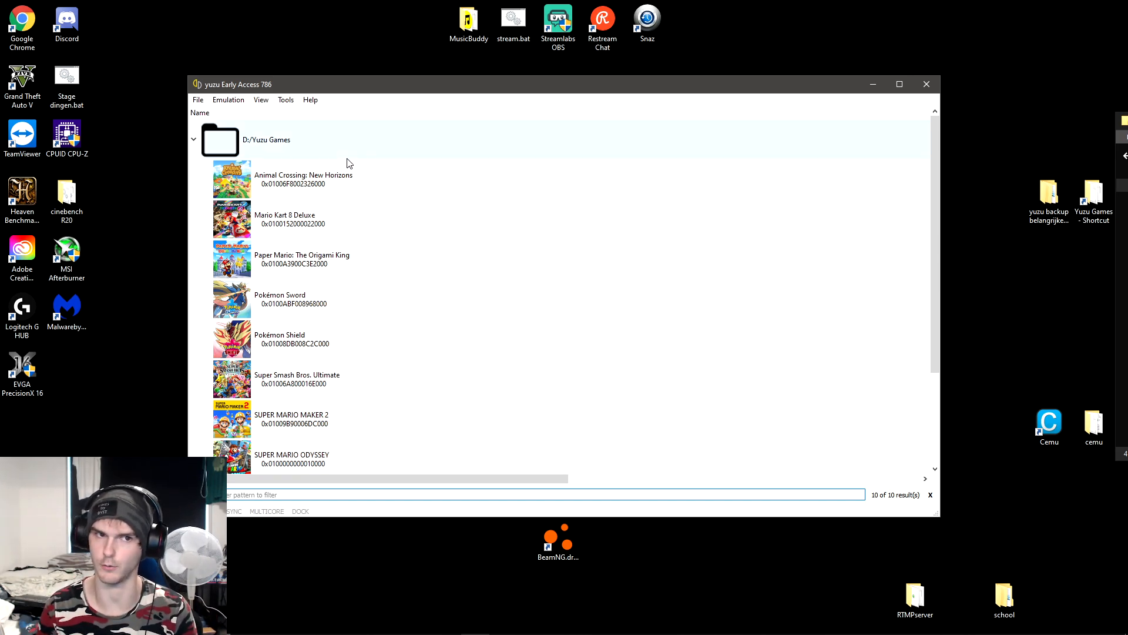
mouse_move(265, 134)
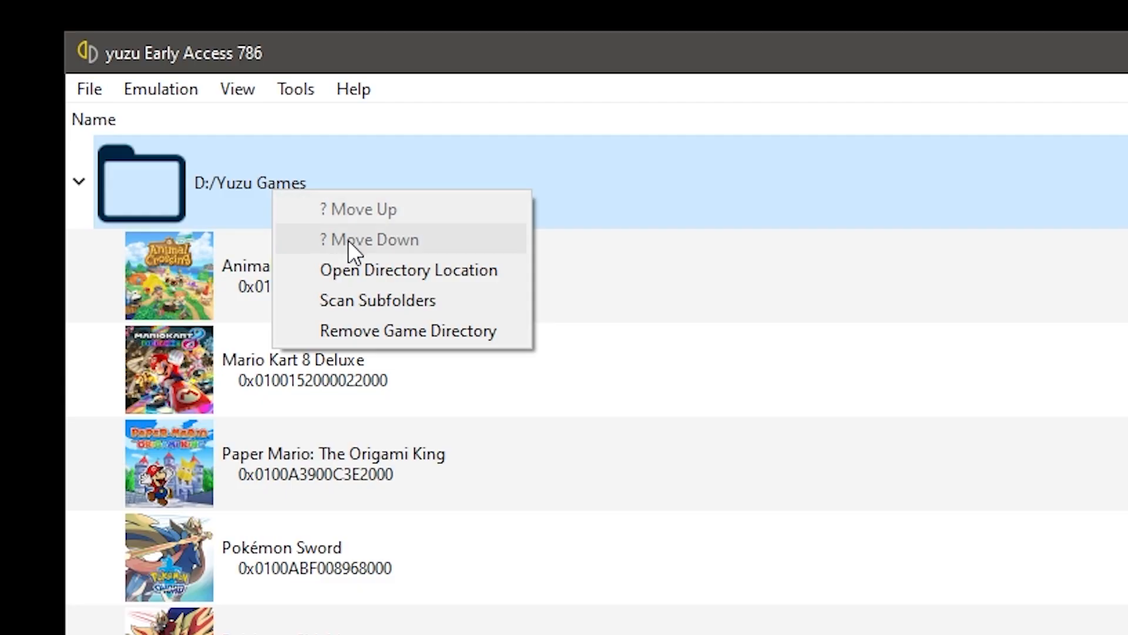
mouse_move(302, 310)
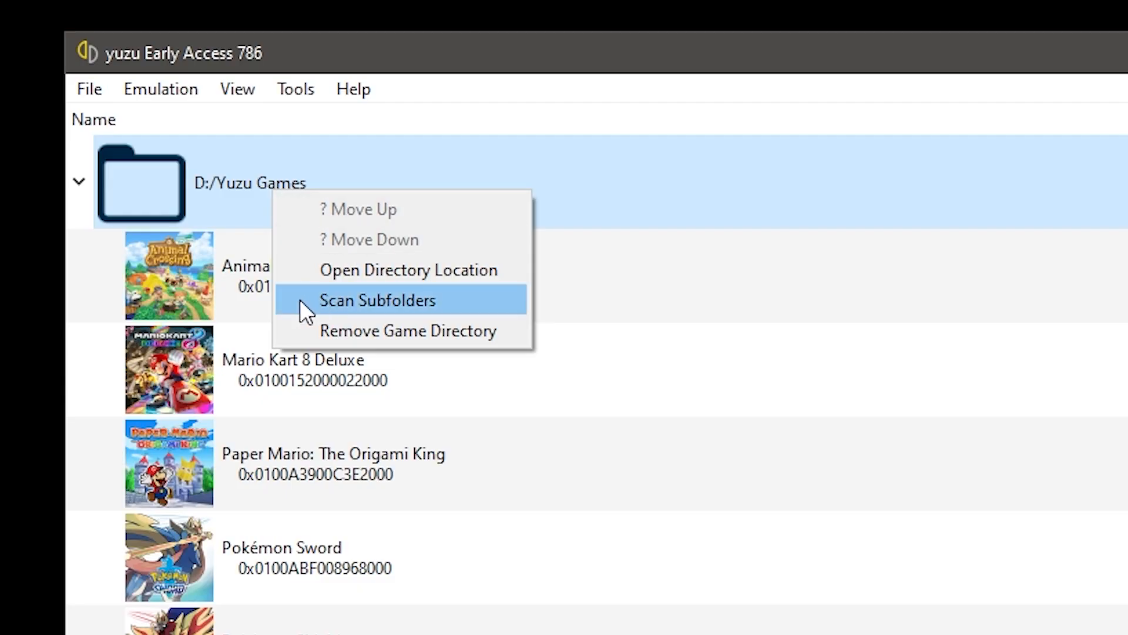
Enable Scan Subfolders on the D:/Yuzu Games entry.
left_click(378, 300)
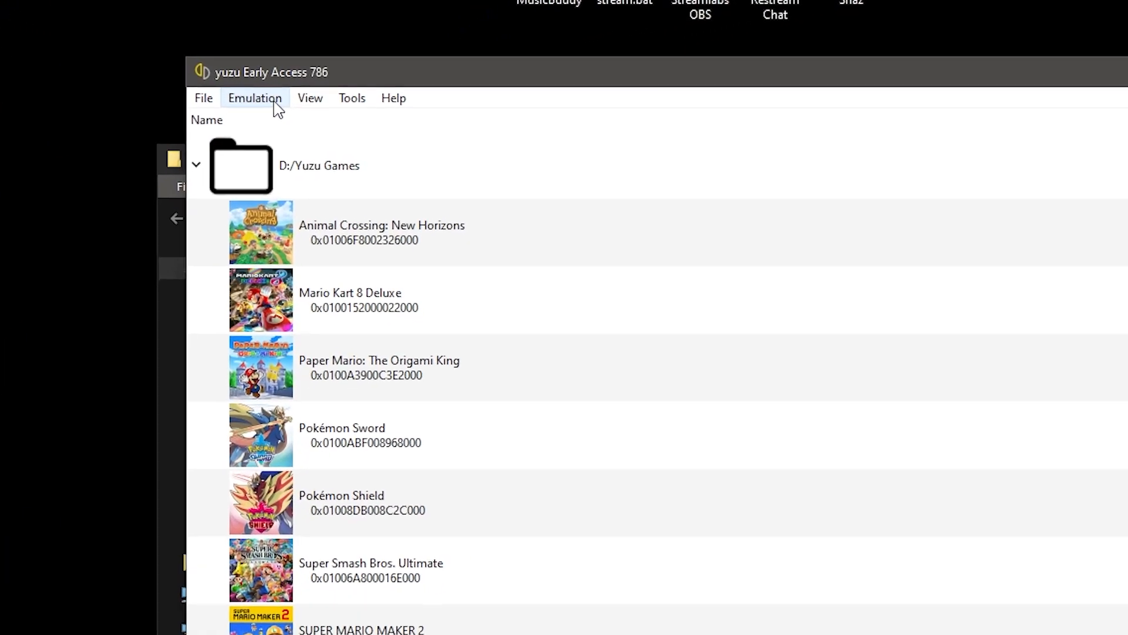
In the Emulation configuration dialog, set the UI theme to Dark Colorful.
left_click(254, 98)
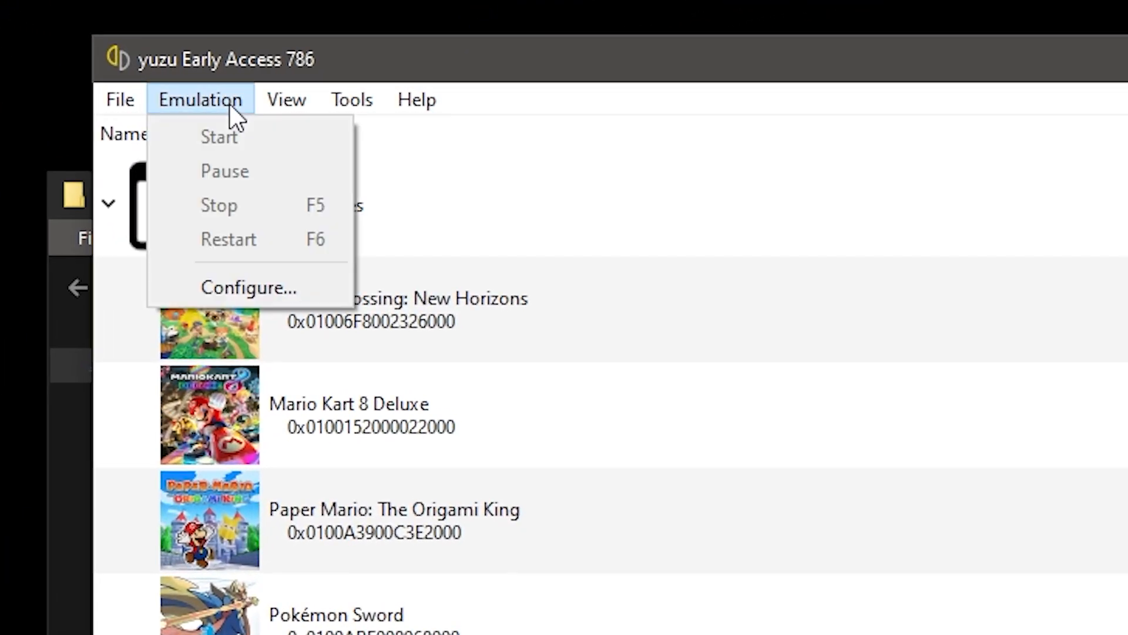
left_click(247, 287)
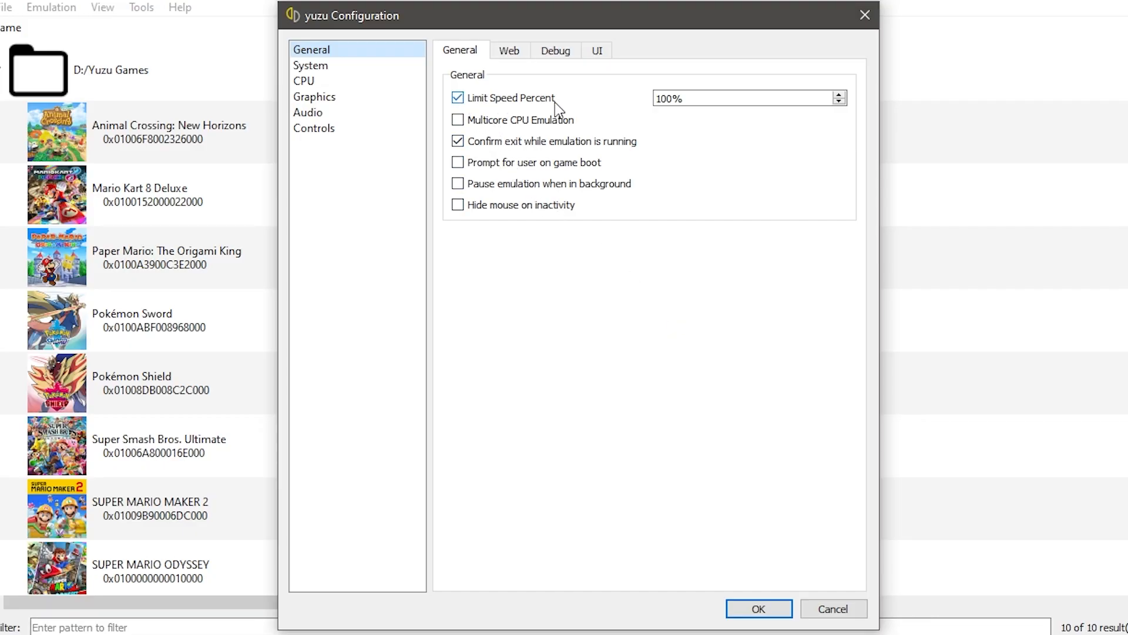
left_click(458, 119)
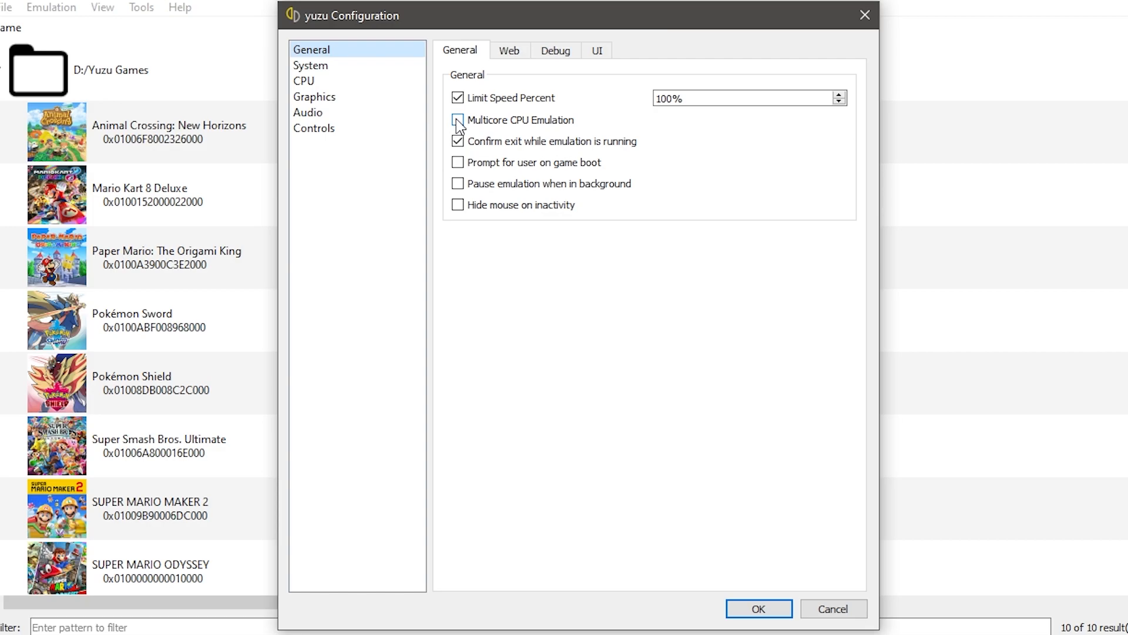
left_click(458, 120)
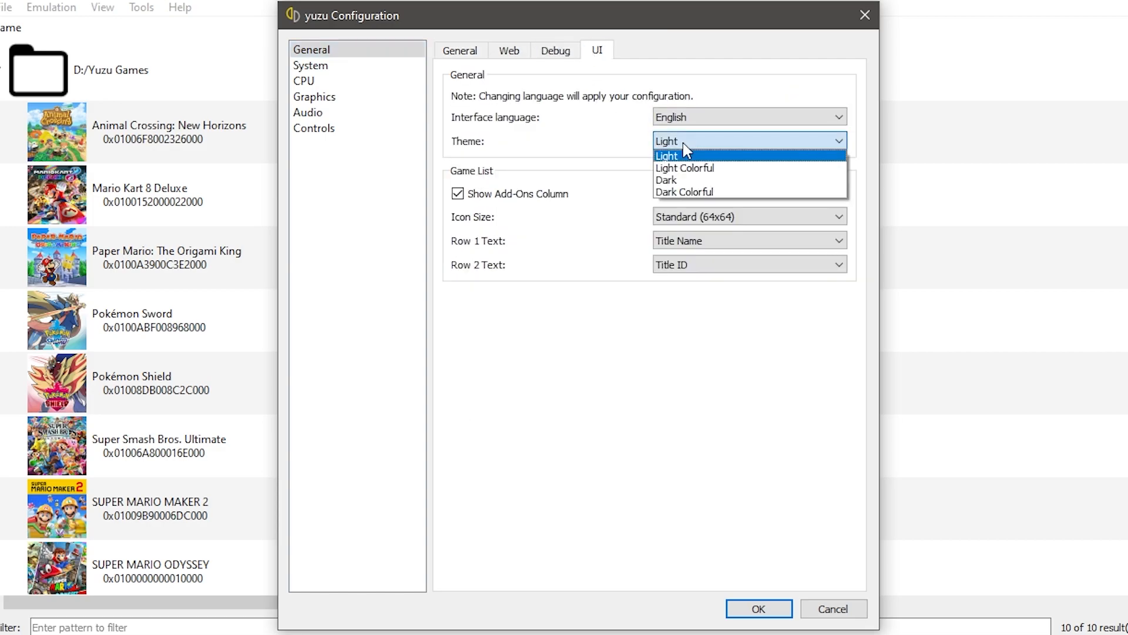
left_click(684, 191)
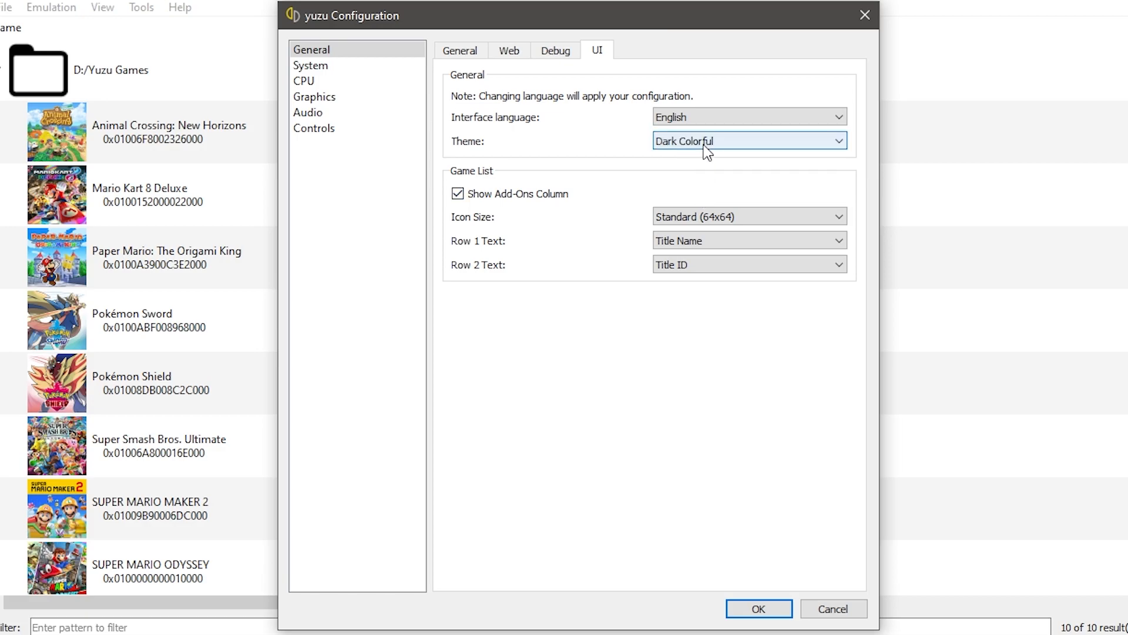
mouse_move(704, 215)
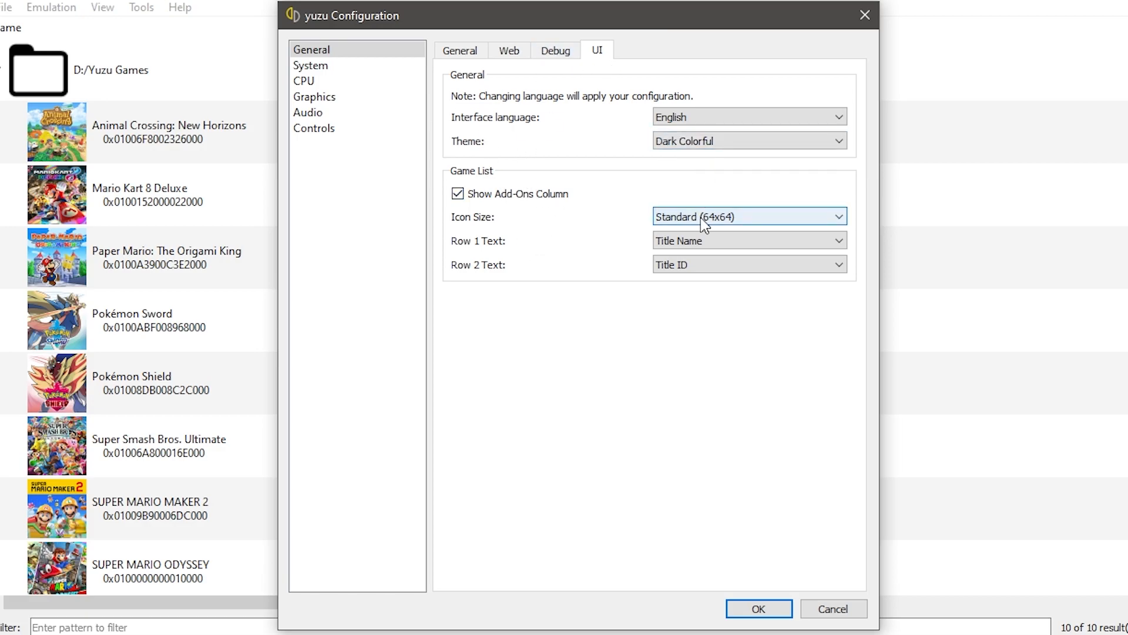
Review the System Profiles tab, then show CPU settings with accuracy at Accurate.
left_click(310, 65)
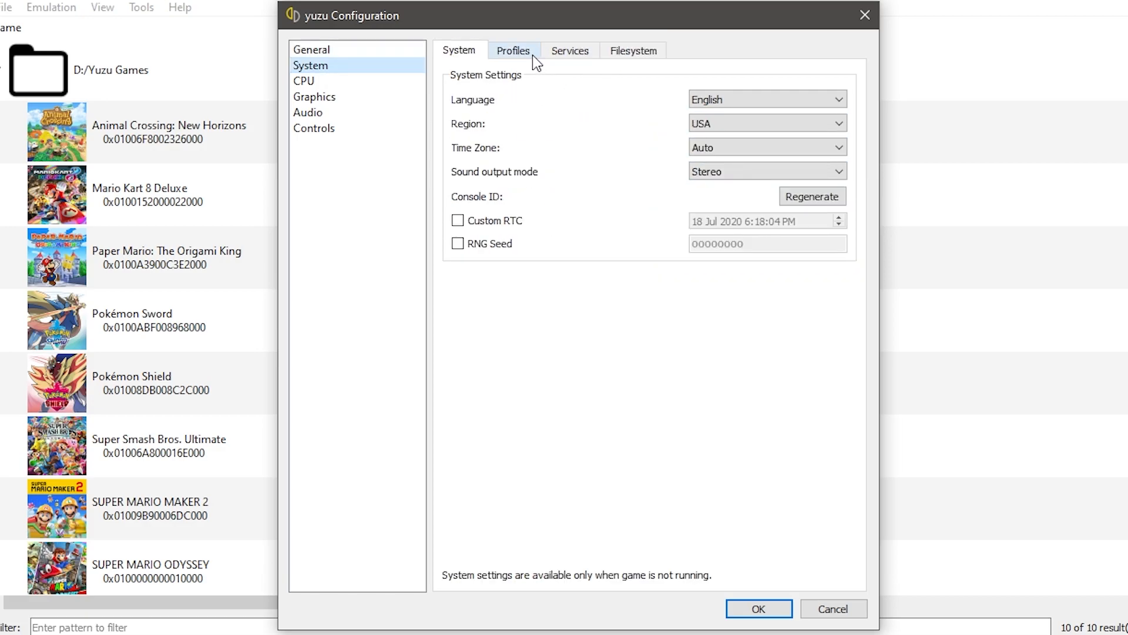
left_click(513, 51)
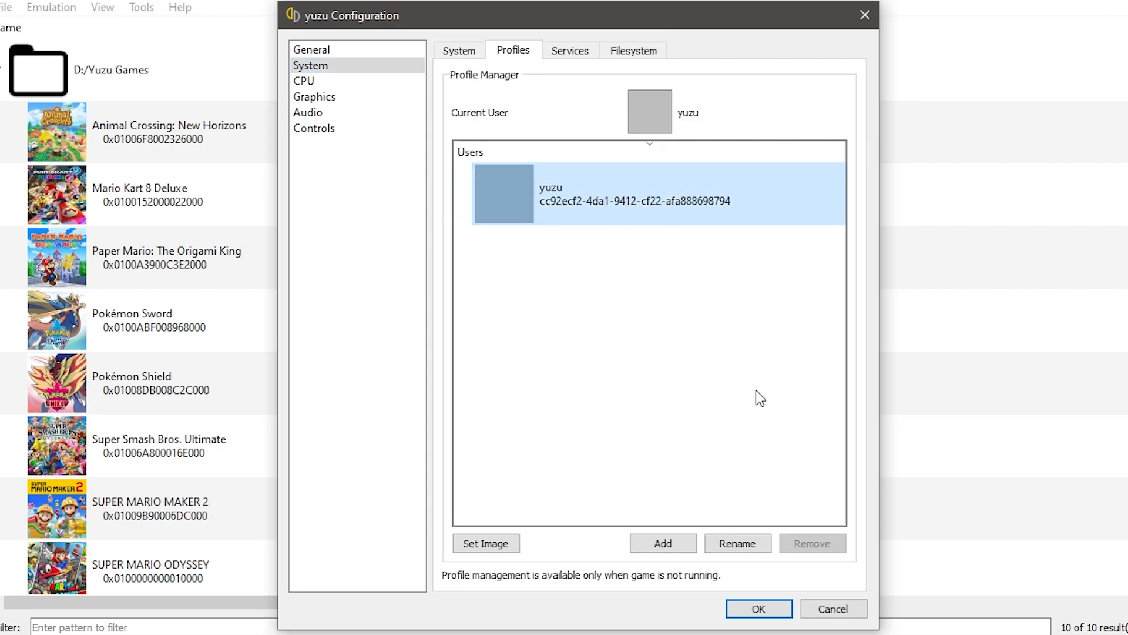
mouse_move(670, 263)
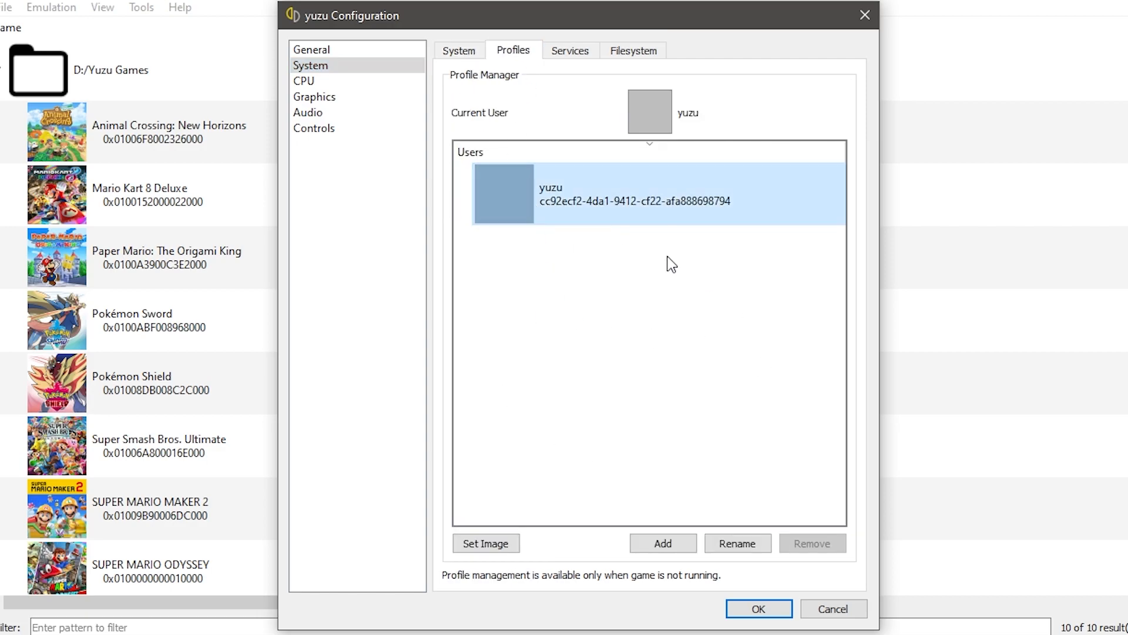
mouse_move(571, 50)
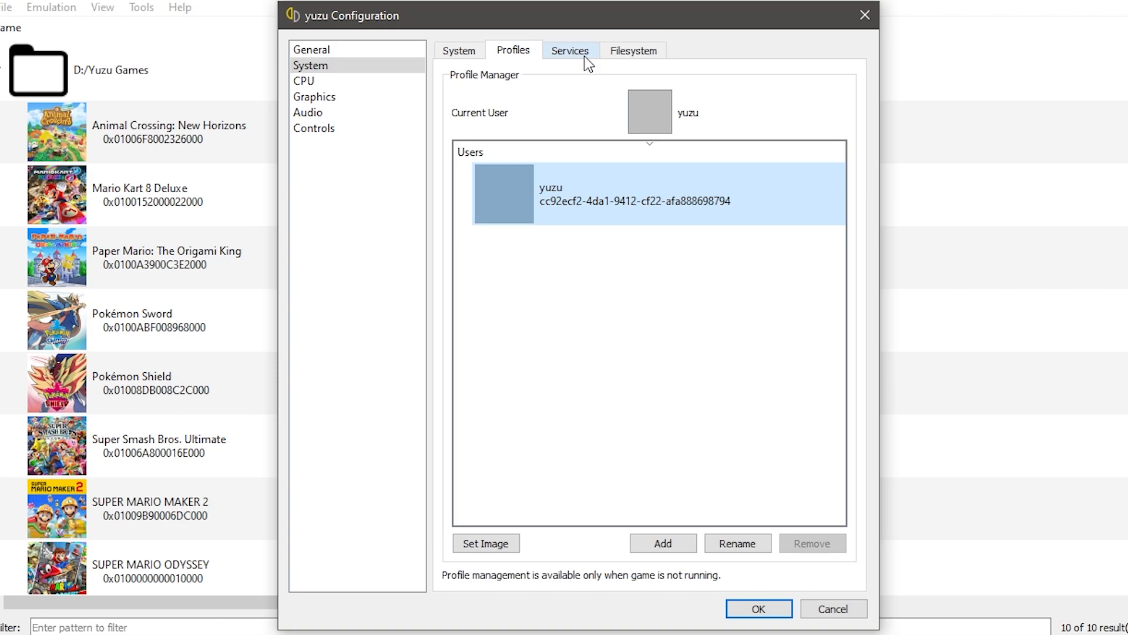
left_click(303, 81)
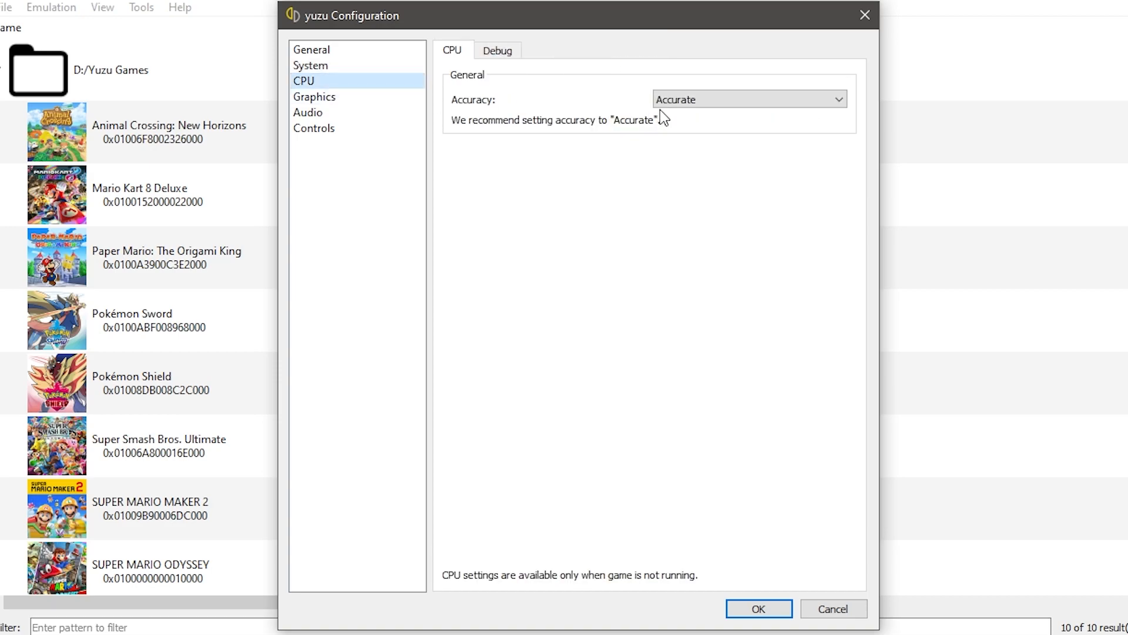
Under Graphics Advanced, enable assembly shaders and async shader building, and set 16x anisotropic filtering.
left_click(314, 97)
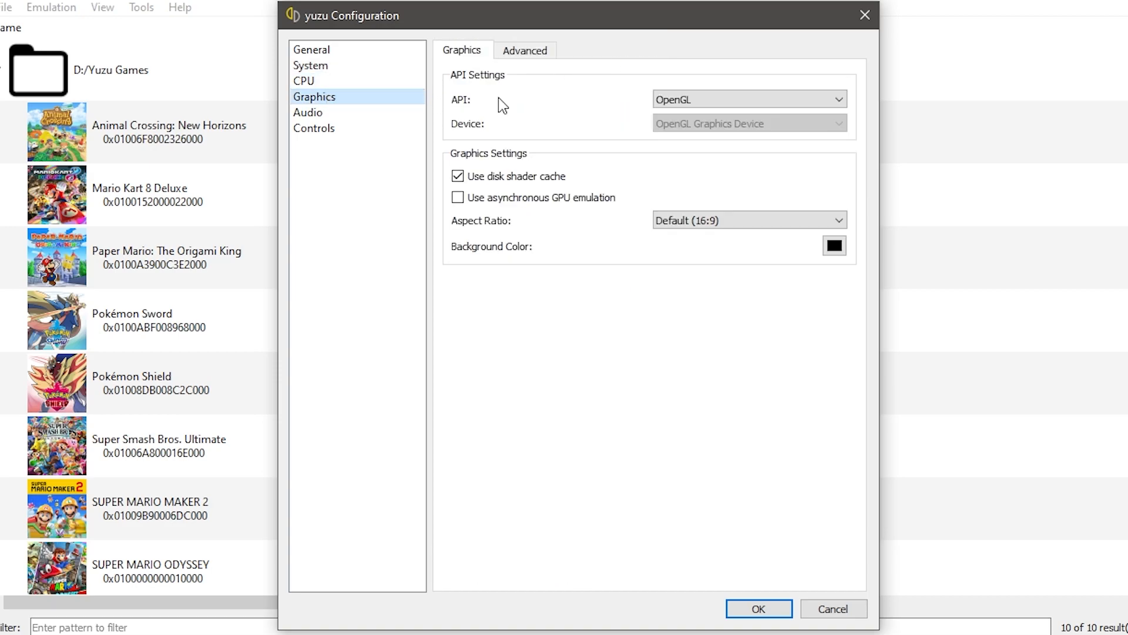
mouse_move(581, 122)
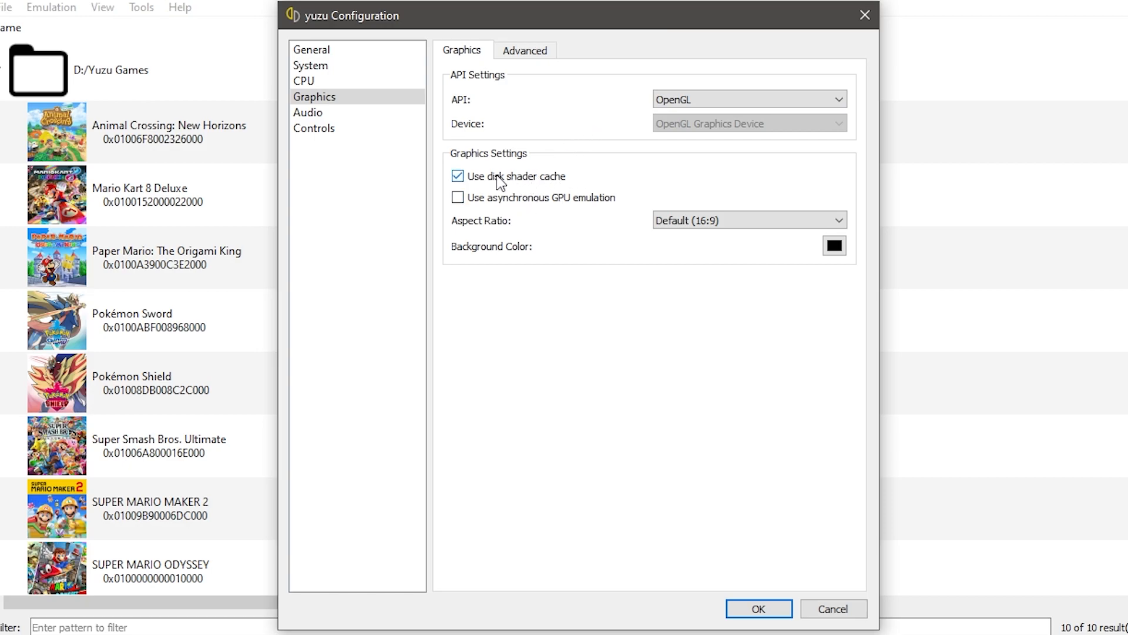
mouse_move(533, 187)
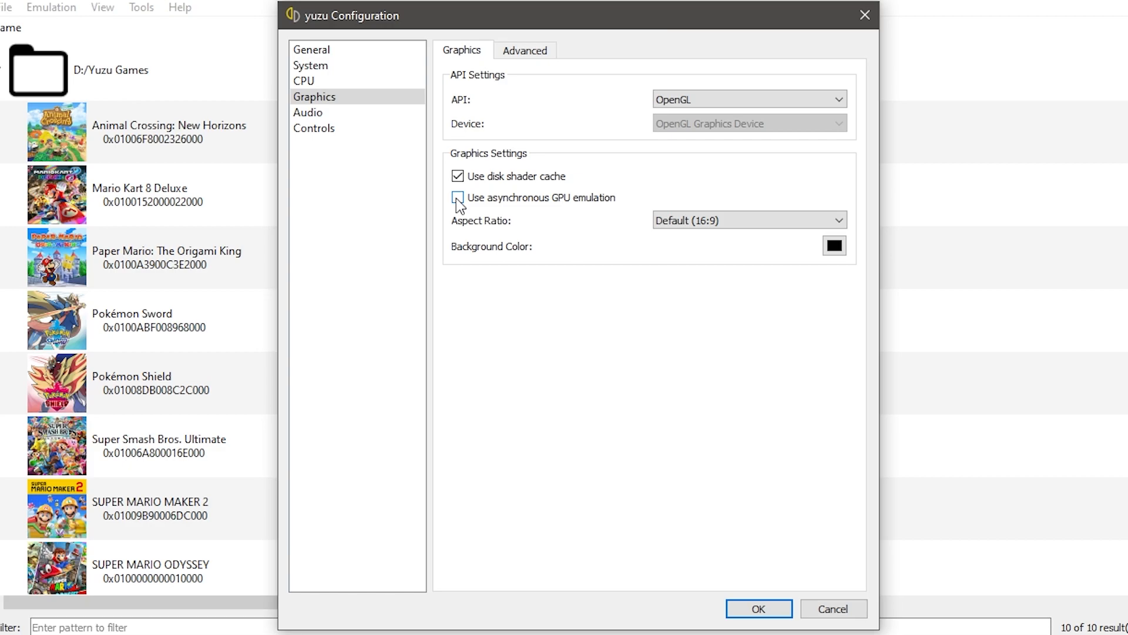
left_click(458, 198)
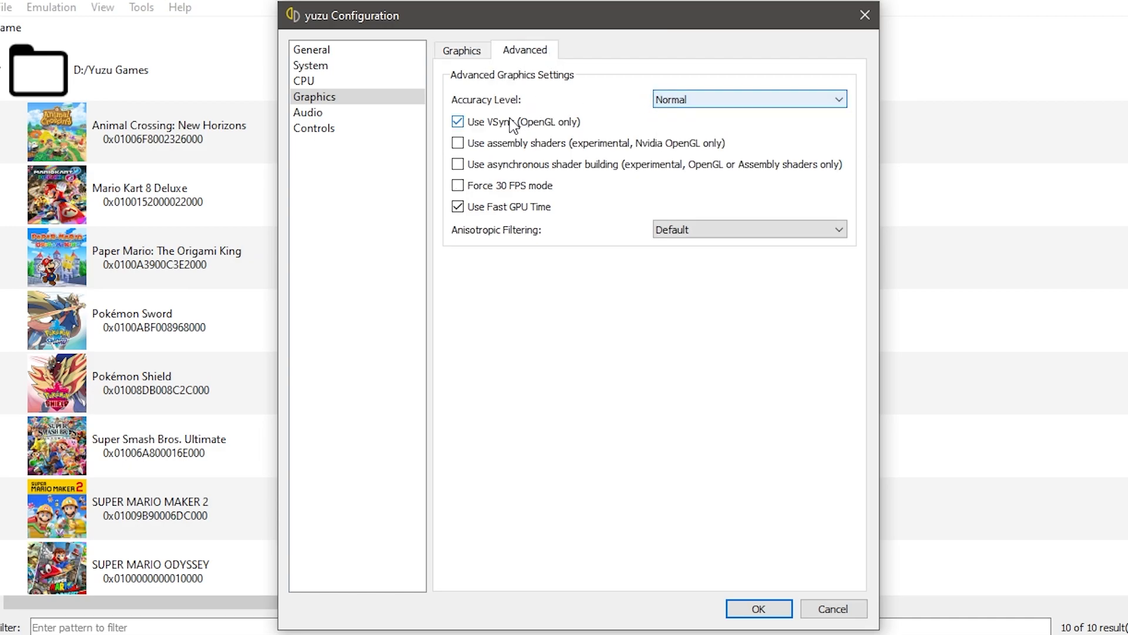
mouse_move(669, 200)
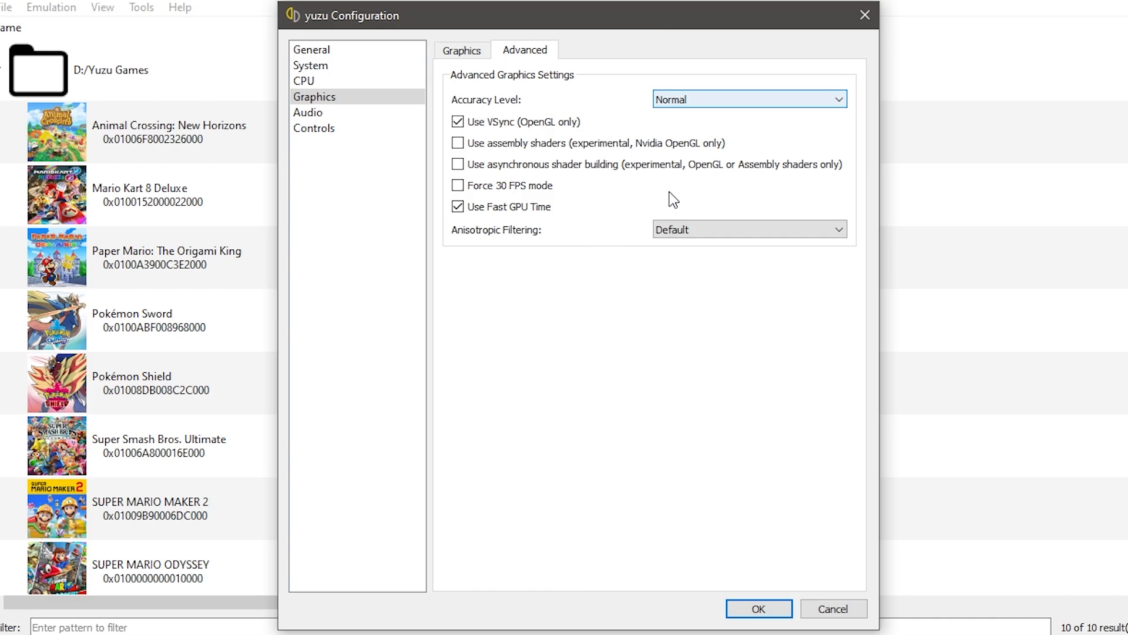
left_click(458, 164)
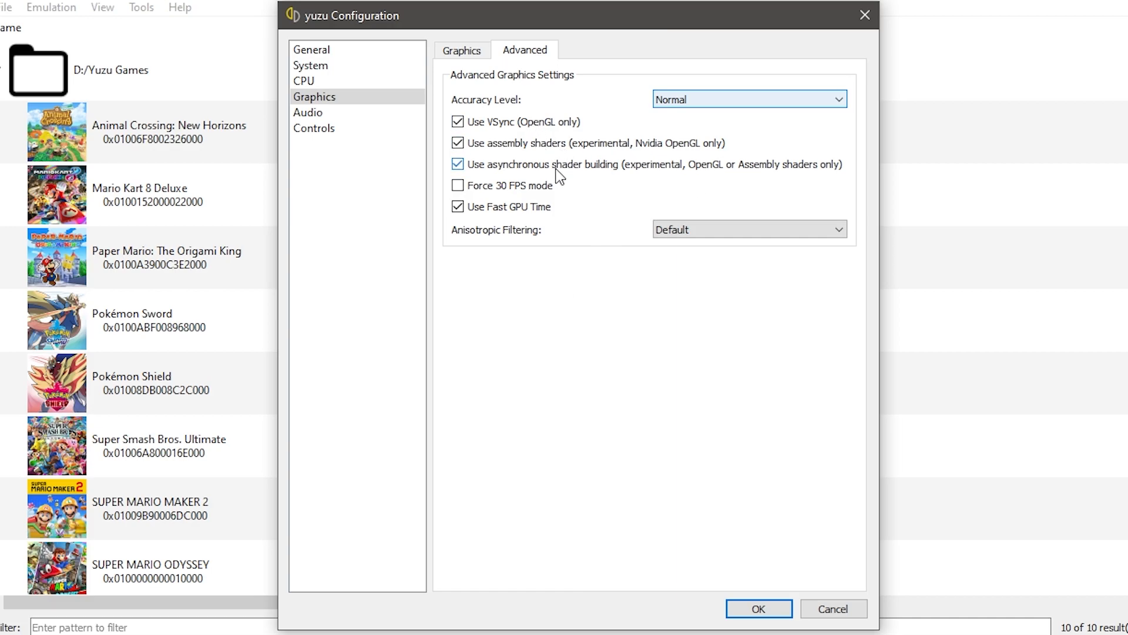
mouse_move(518, 211)
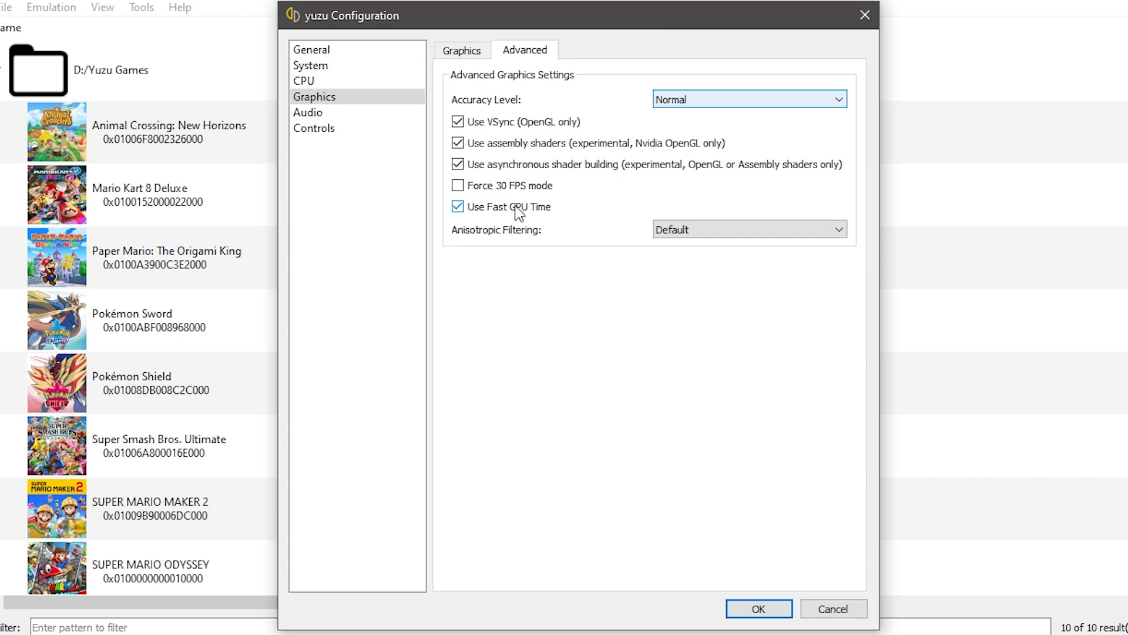
mouse_move(501, 219)
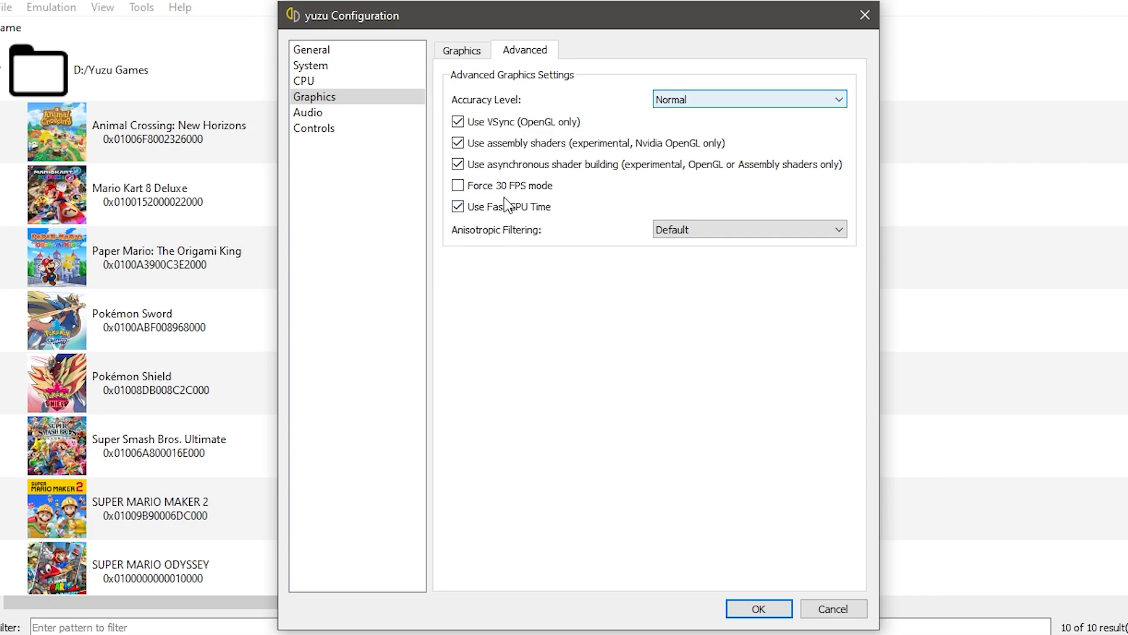
mouse_move(482, 242)
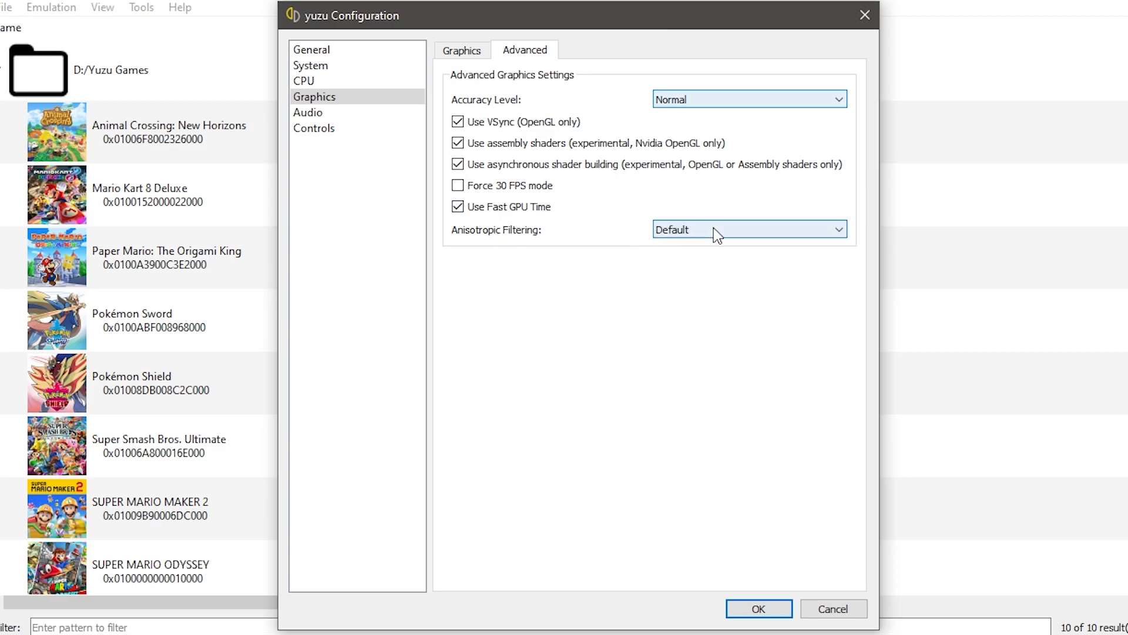
left_click(748, 228)
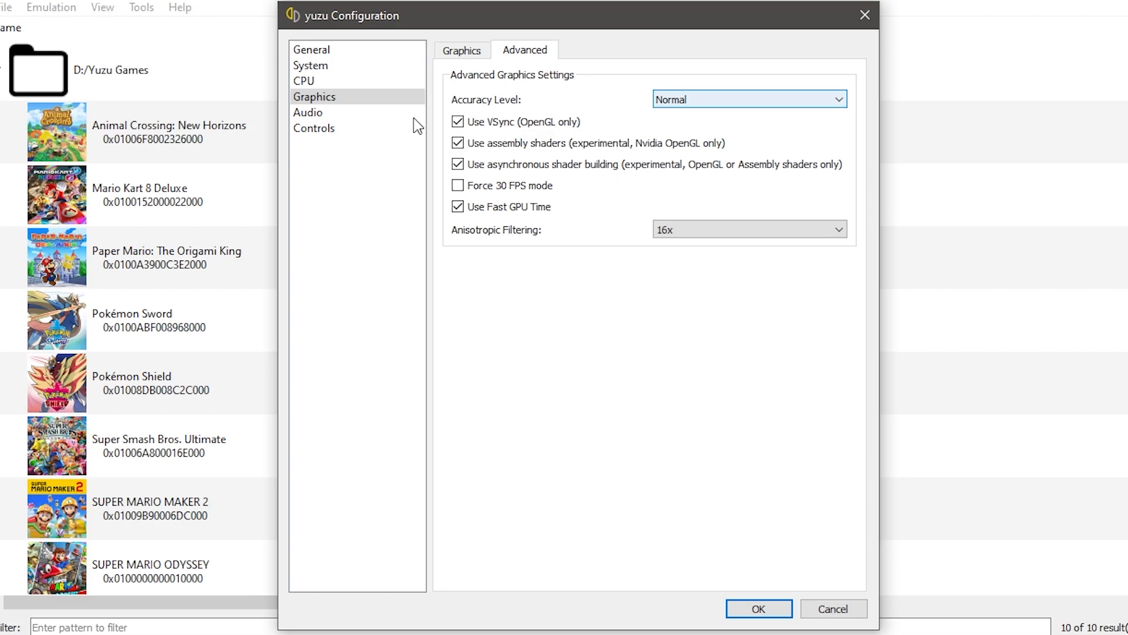
Disable audio stretching with volume at 40%, then go to Controls.
left_click(308, 112)
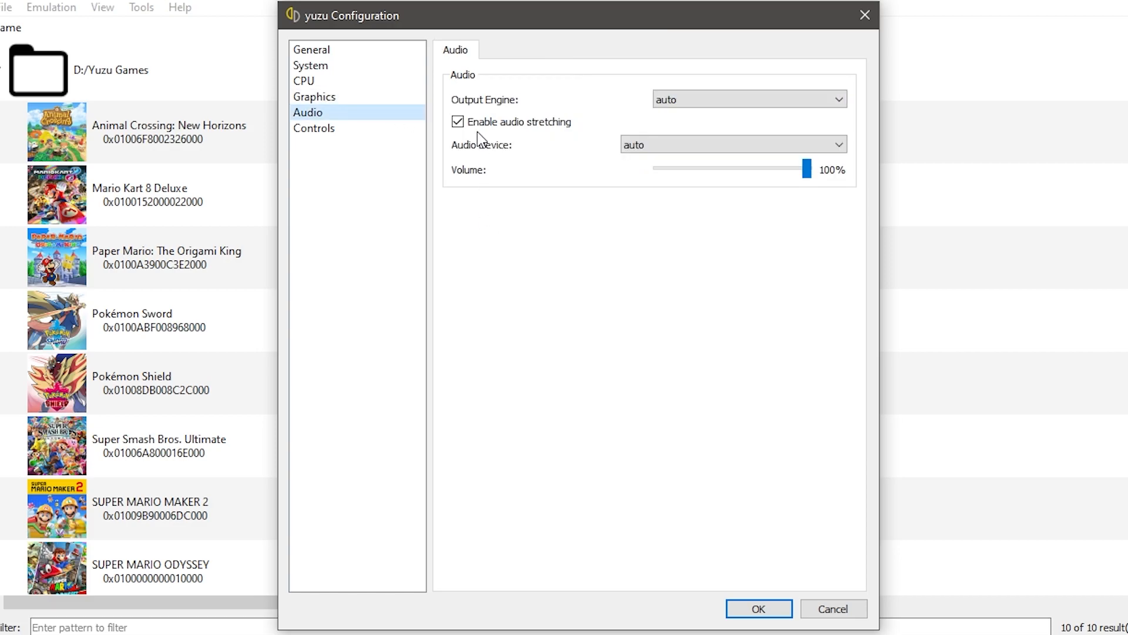
left_click(457, 121)
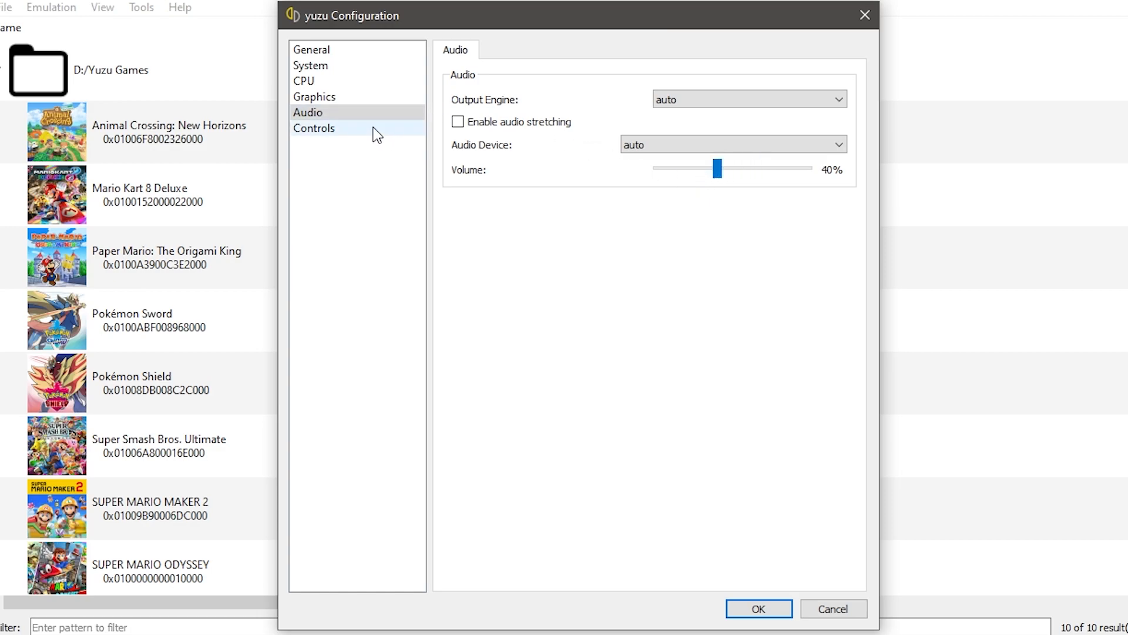
left_click(314, 127)
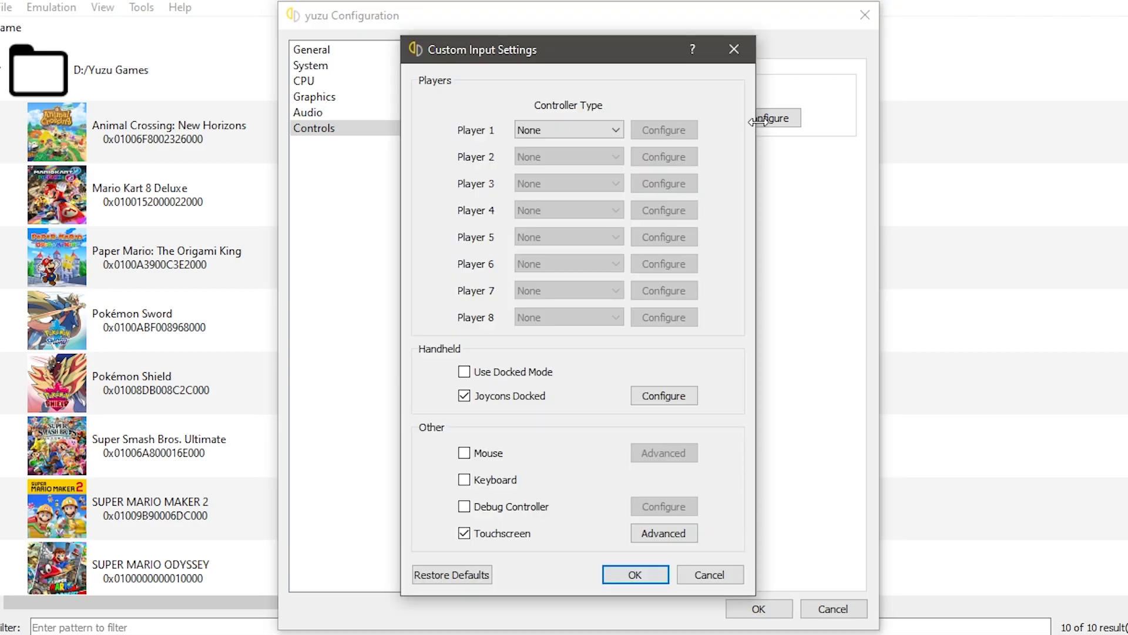
Set Player 1's controller type to Dual Joycons and enable docked mode.
left_click(567, 129)
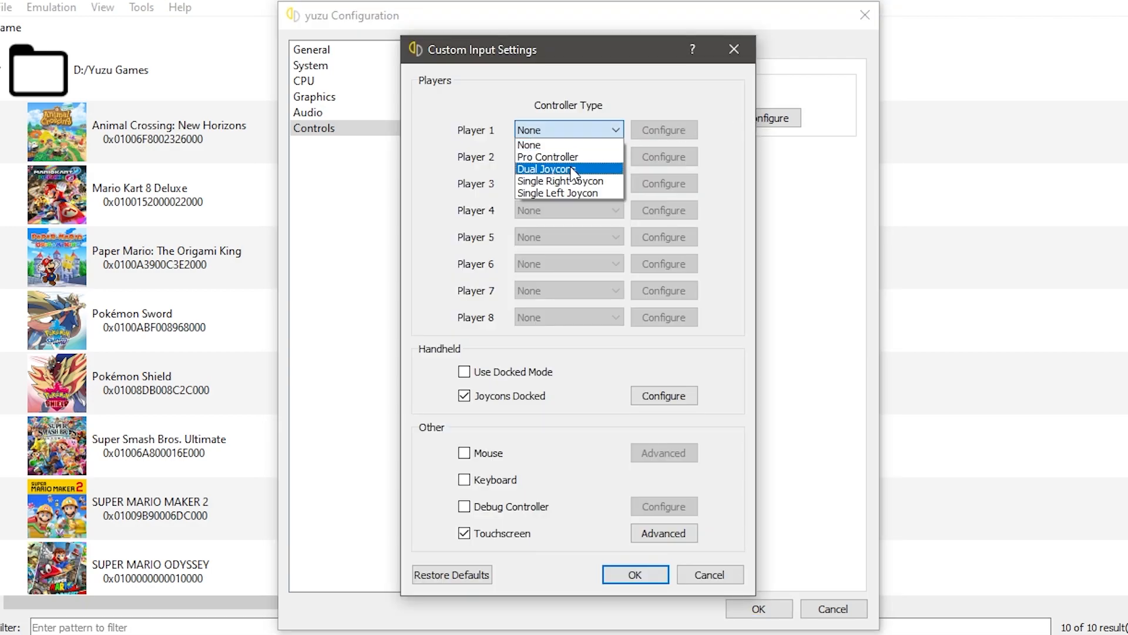
left_click(548, 169)
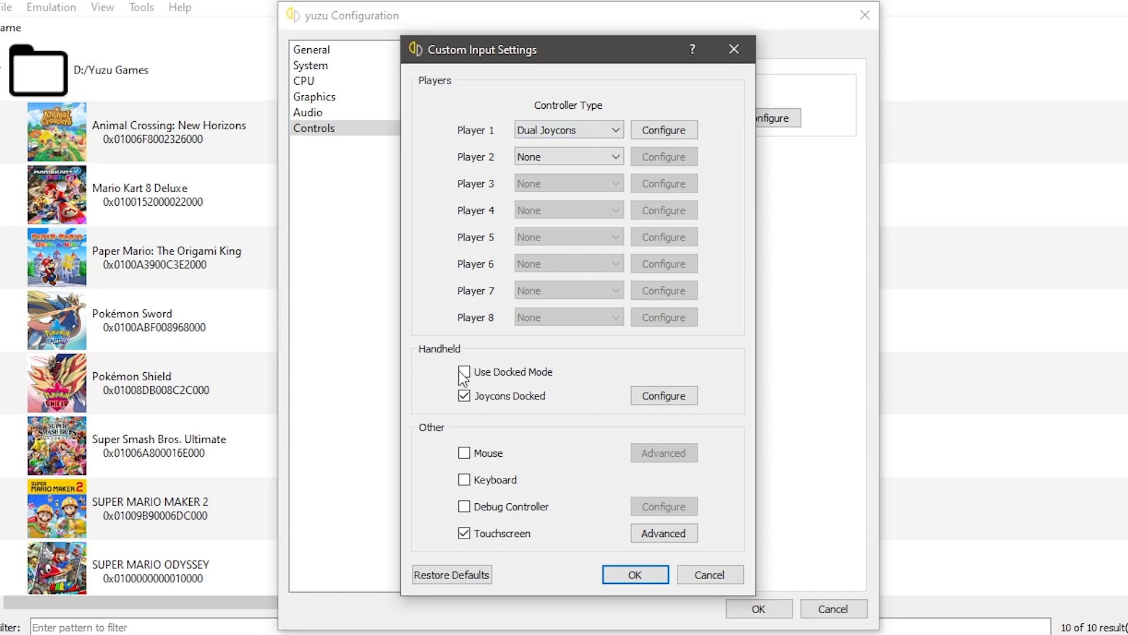
left_click(463, 372)
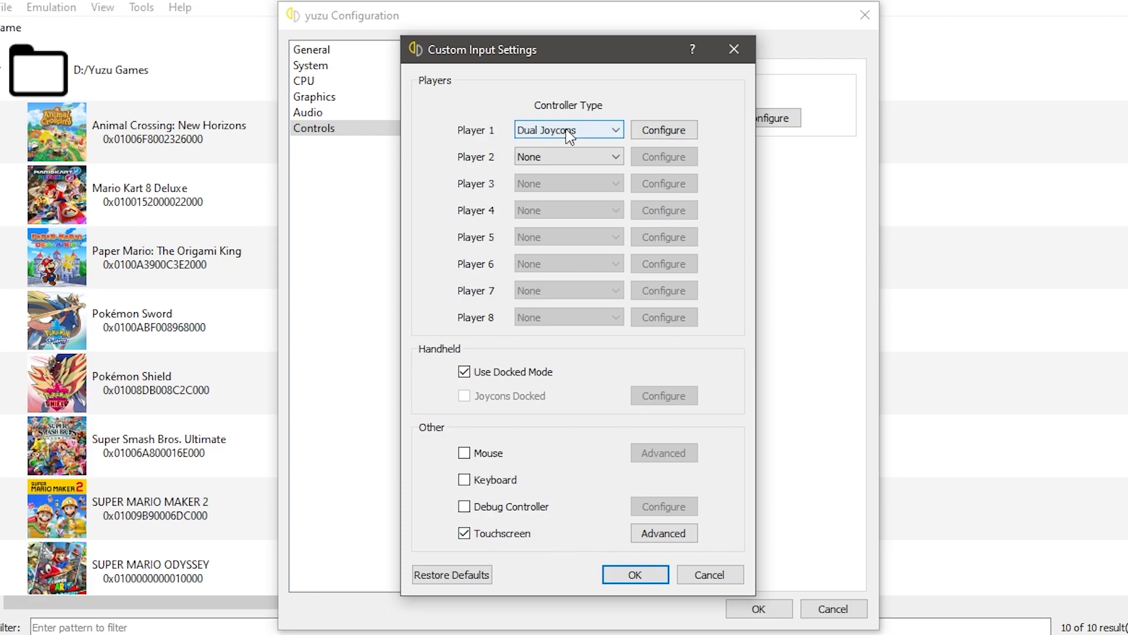
left_click(663, 129)
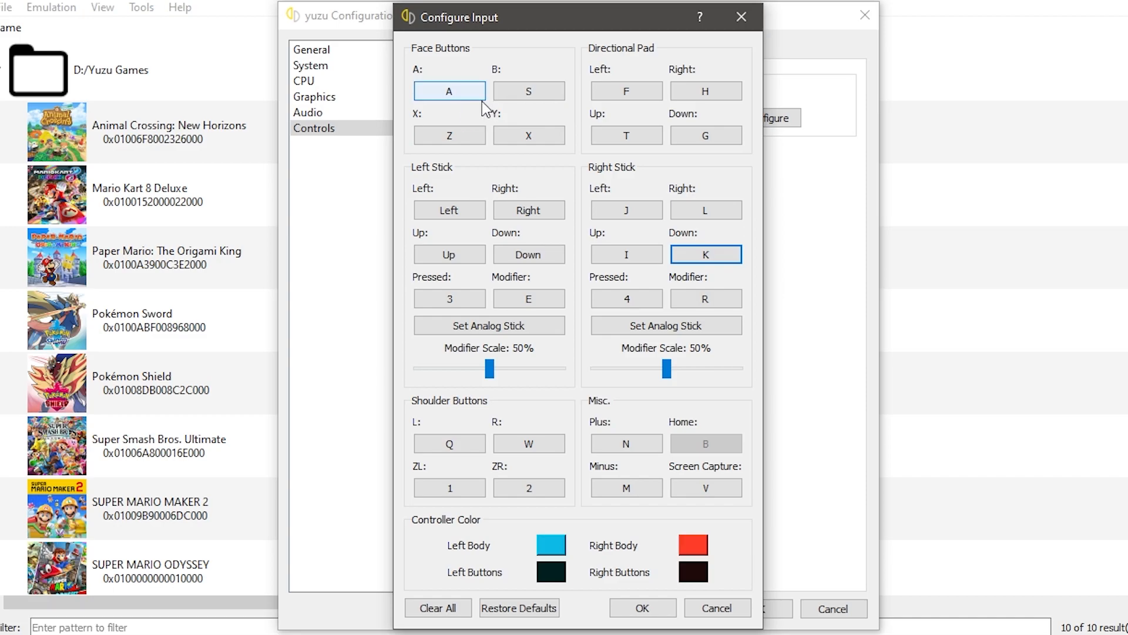
Map Player 1's A, B, X, Y to controller buttons 0–3 and confirm both input dialogs.
left_click(448, 91)
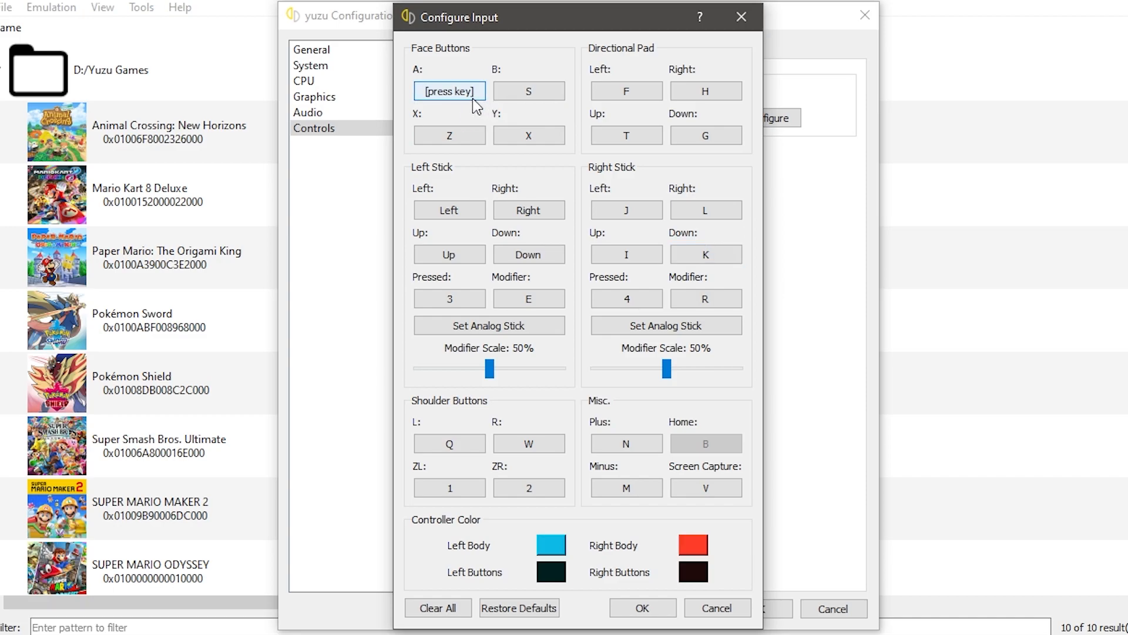
left_click(449, 90)
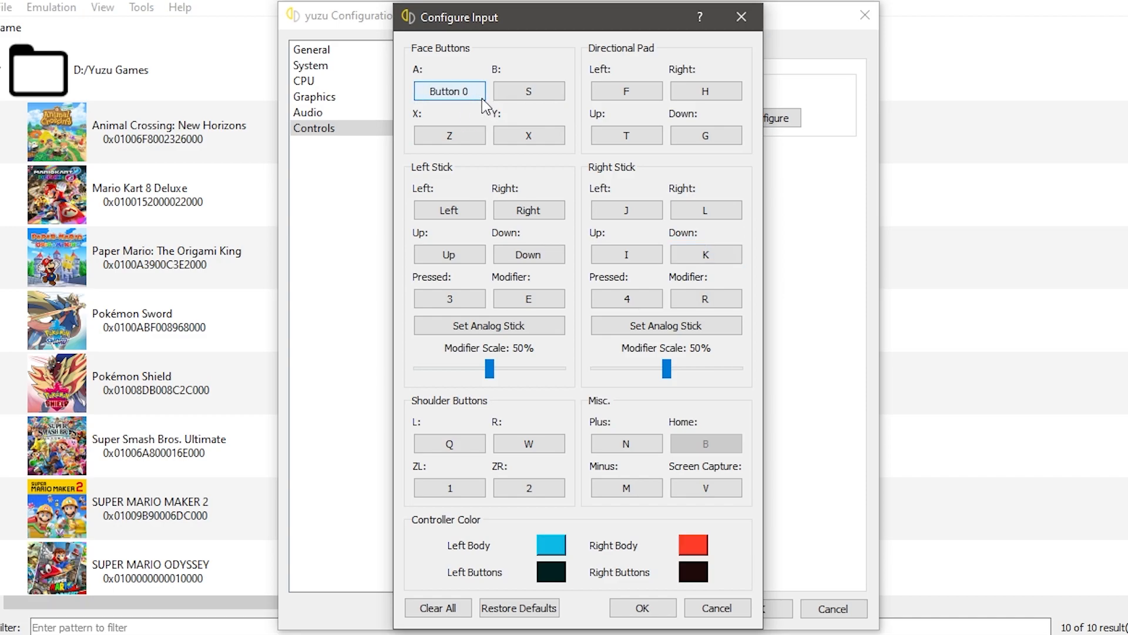
left_click(529, 90)
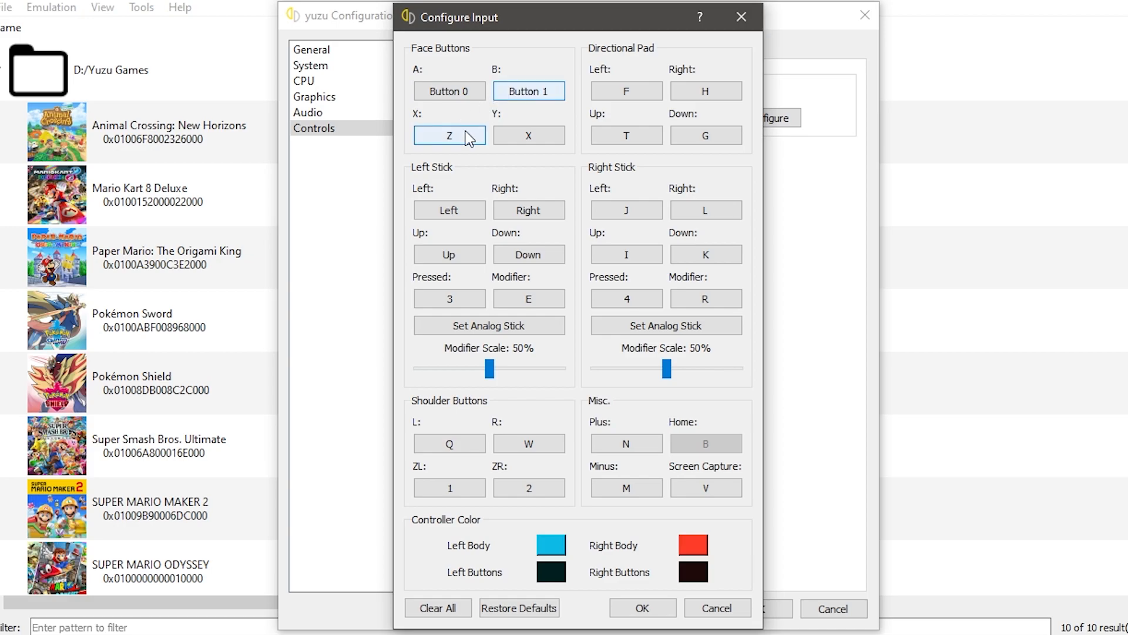
left_click(528, 135)
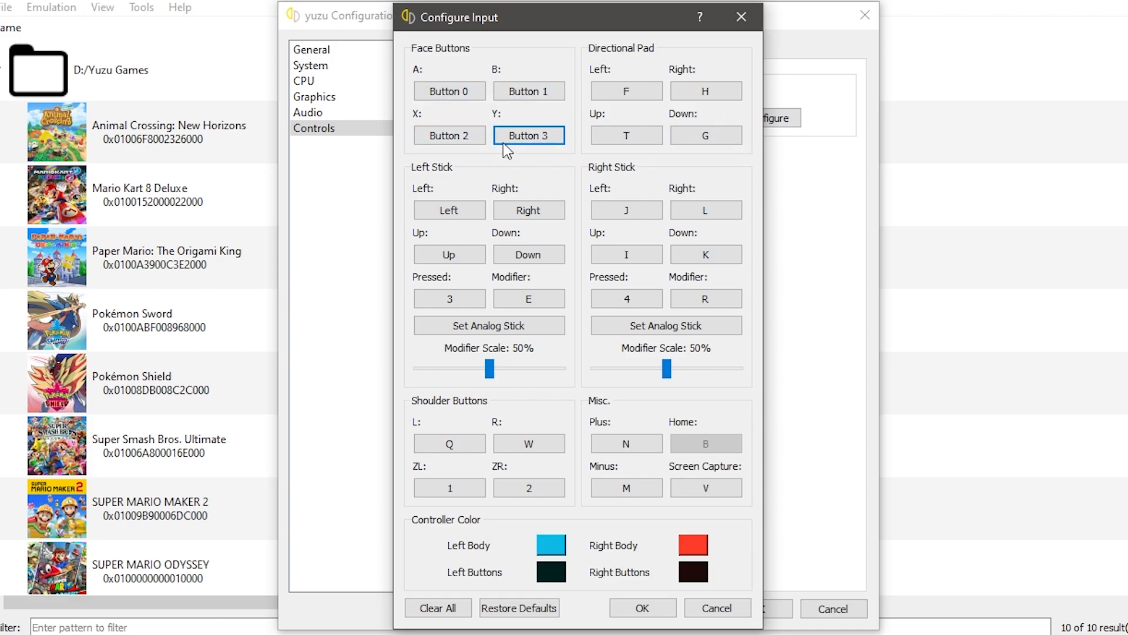
left_click(625, 442)
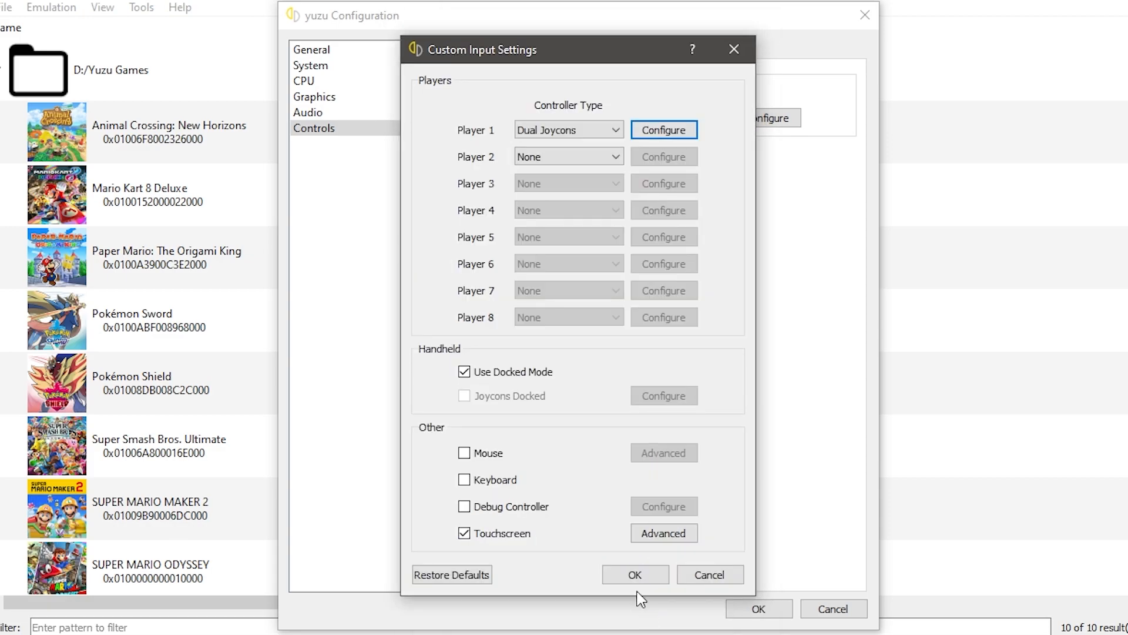
left_click(634, 574)
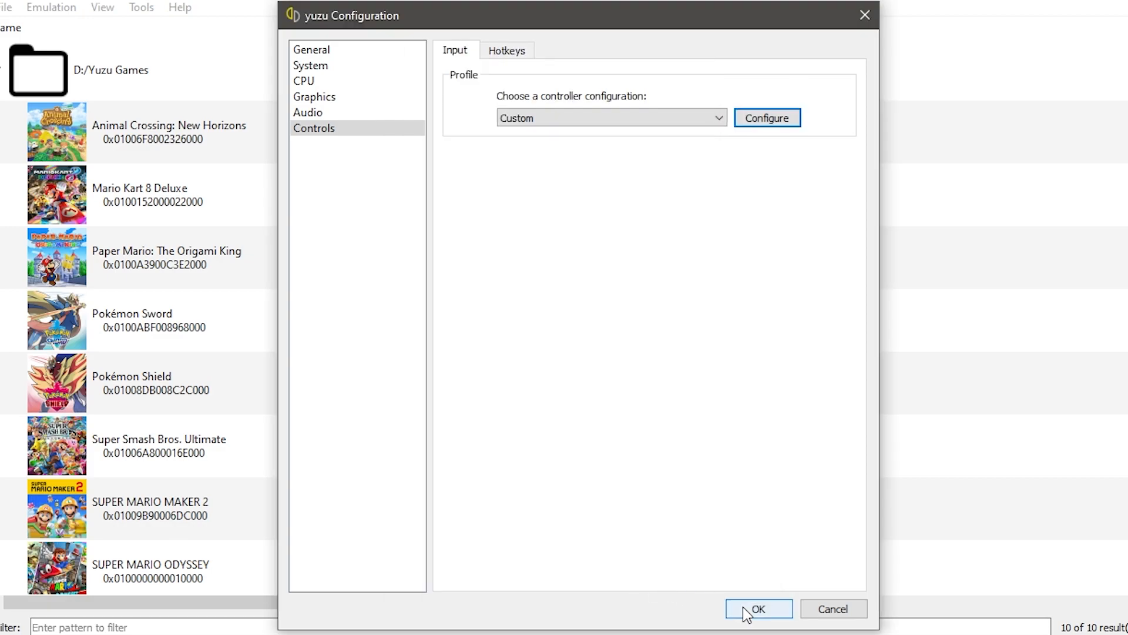
Accept the yuzu Configuration, applying dark theme, OpenGL, async, multicore and docked settings.
left_click(758, 609)
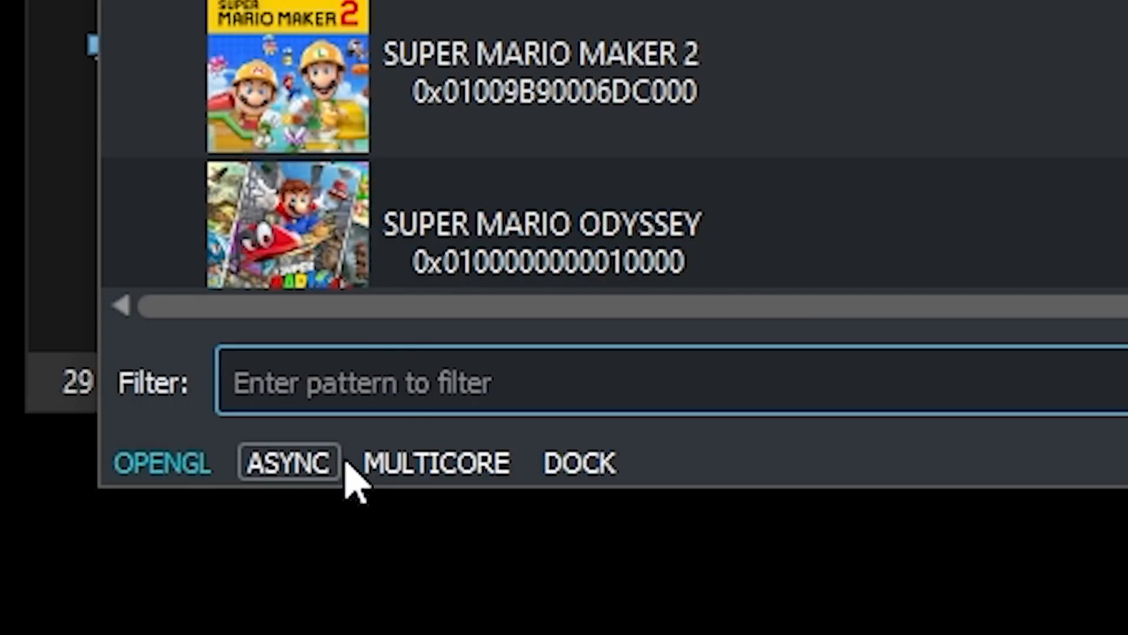
mouse_move(170, 453)
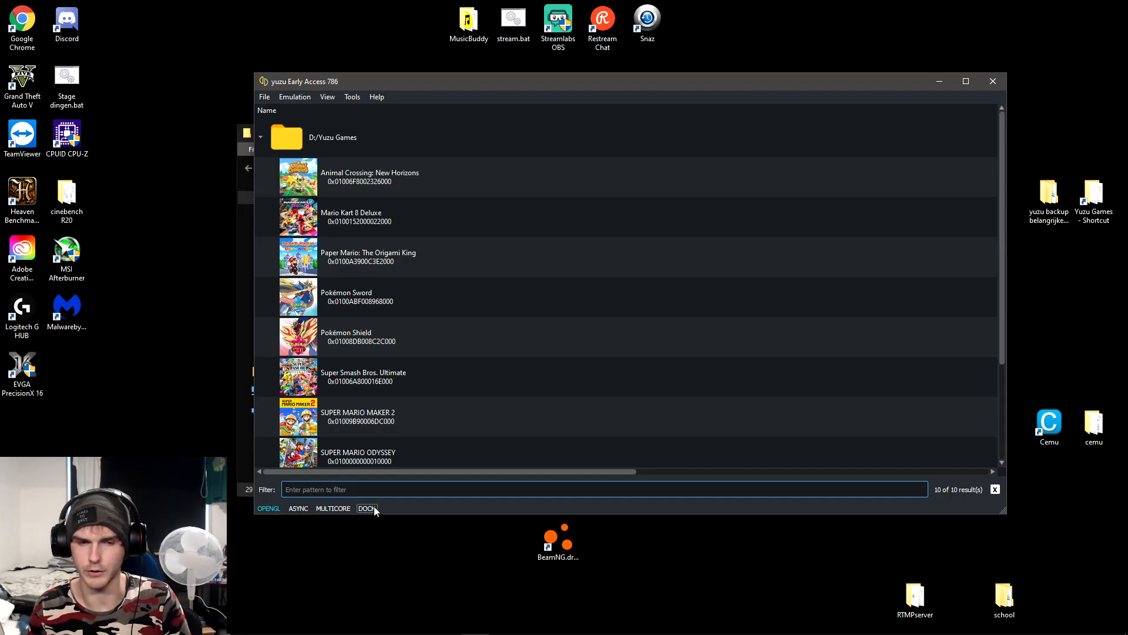
mouse_move(423, 92)
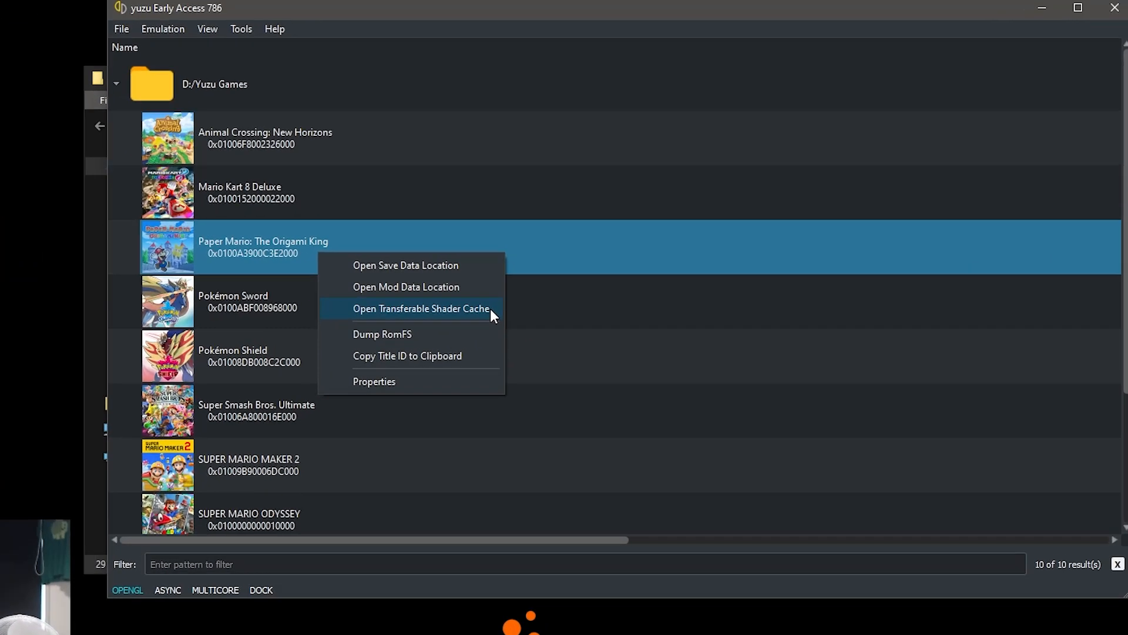
Check Paper Mario: The Origami King's shader cache folder and dismiss the missing-cache error.
left_click(421, 308)
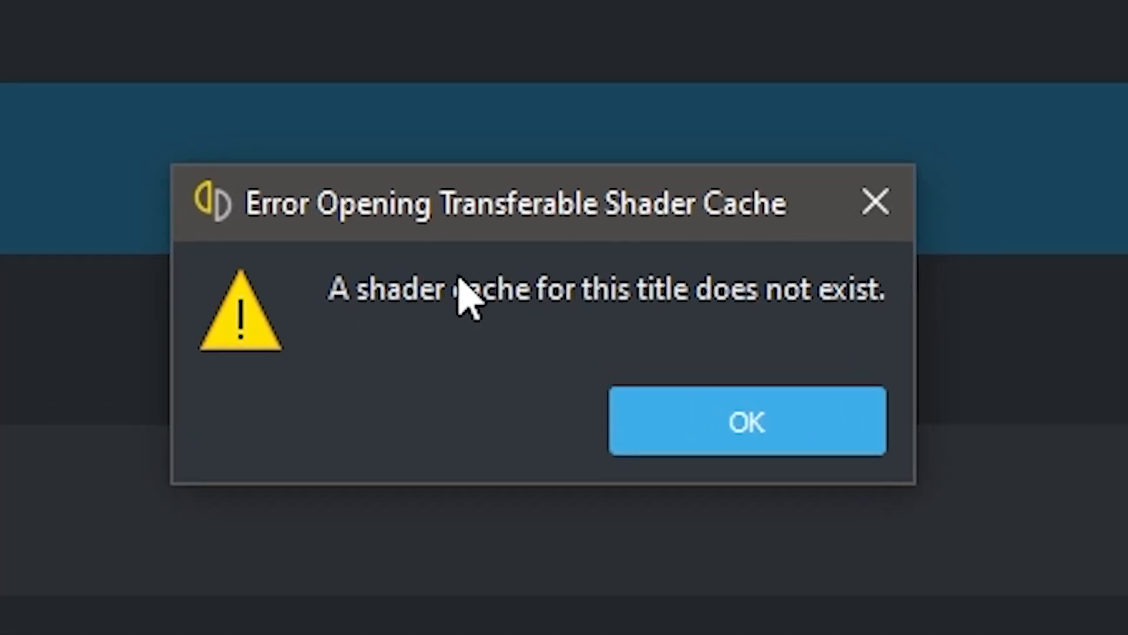
mouse_move(896, 352)
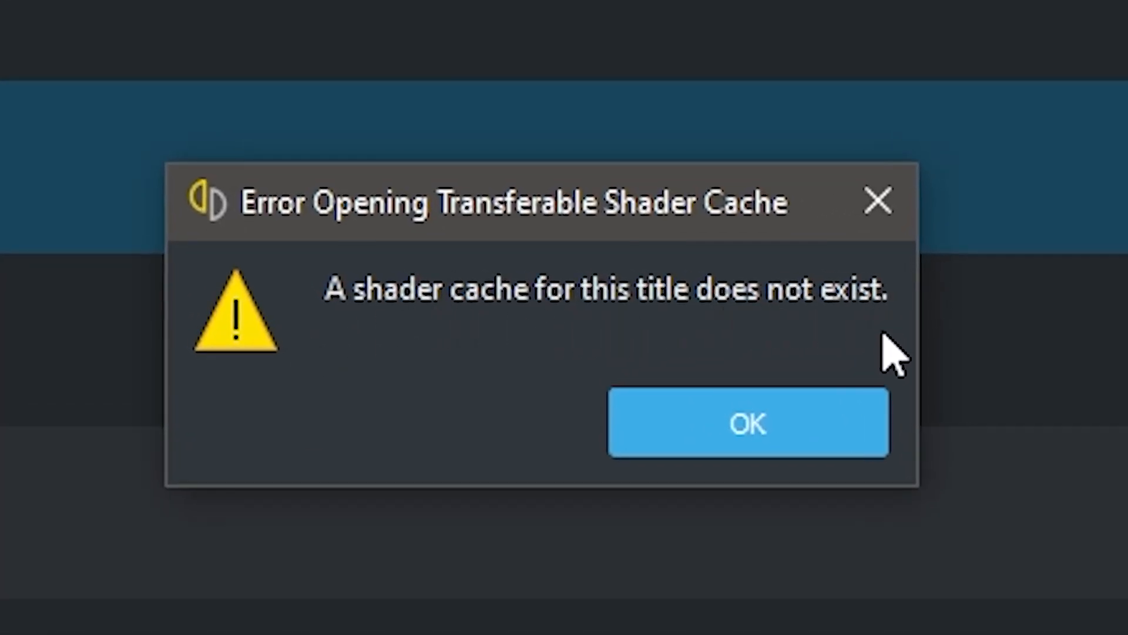
left_click(747, 423)
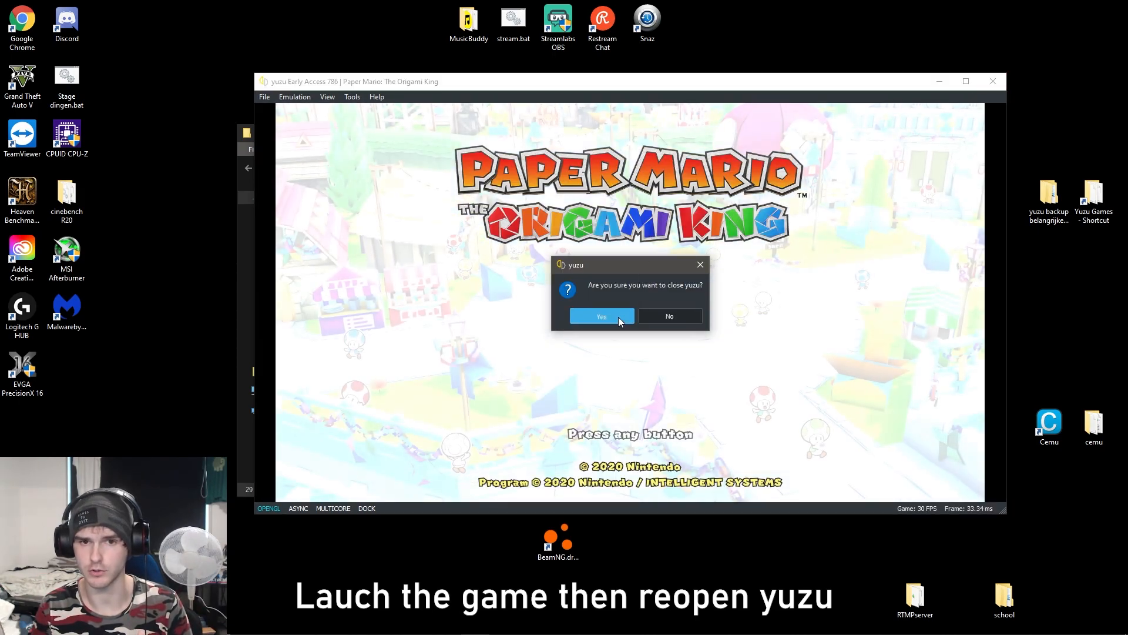
Close yuzu, reopen it, and open Paper Mario's transferable shader cache folder.
left_click(602, 316)
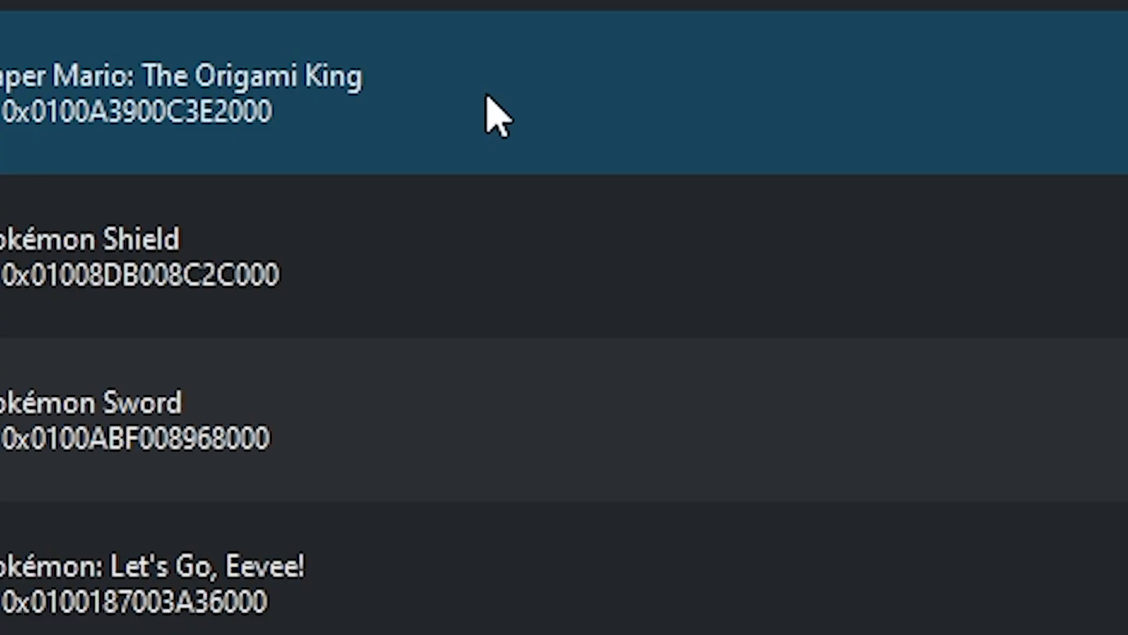
right_click(489, 111)
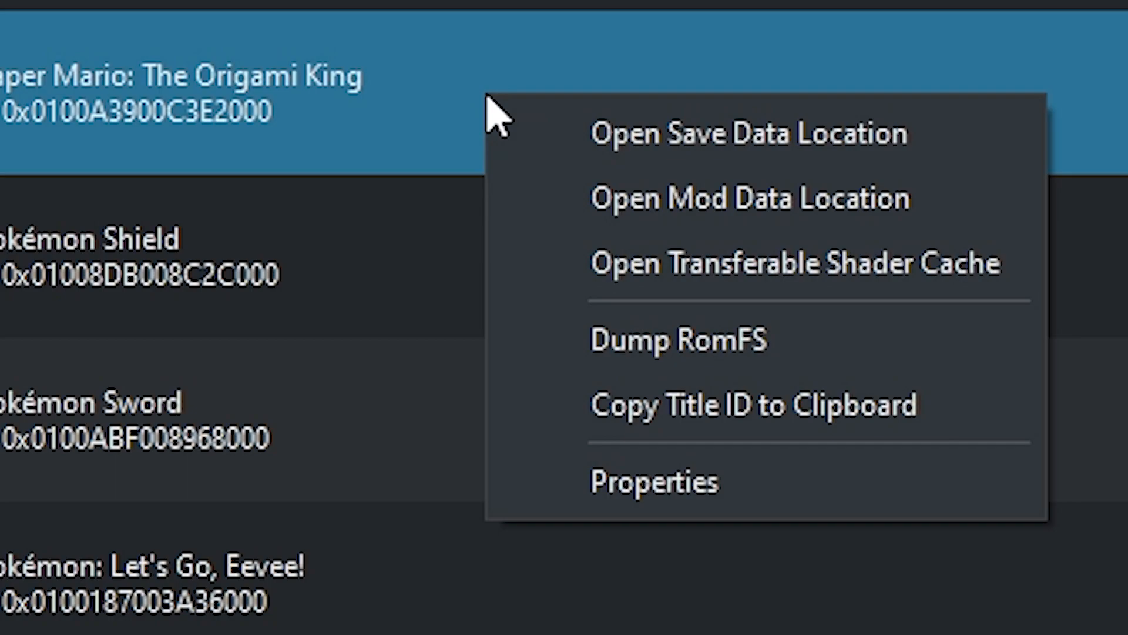
mouse_move(936, 302)
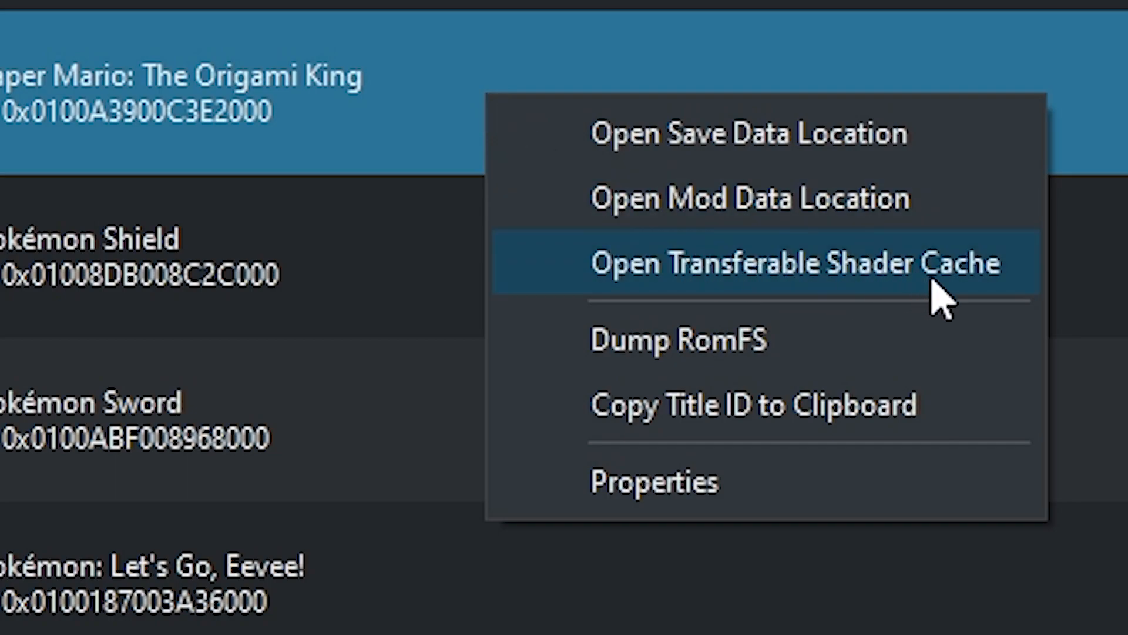
left_click(741, 262)
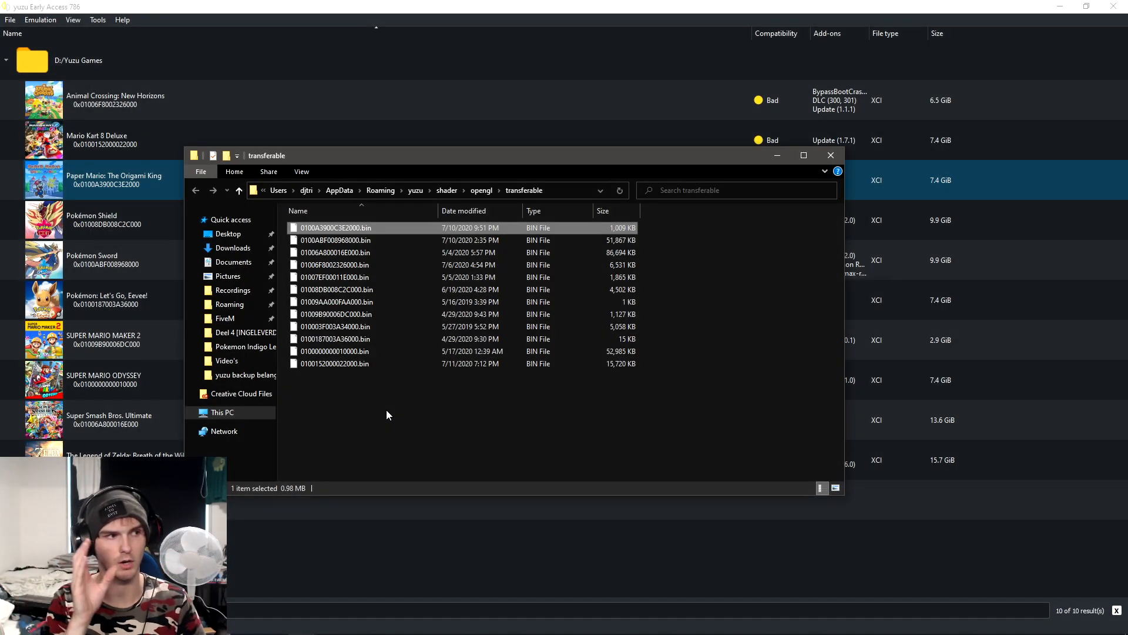
mouse_move(373, 232)
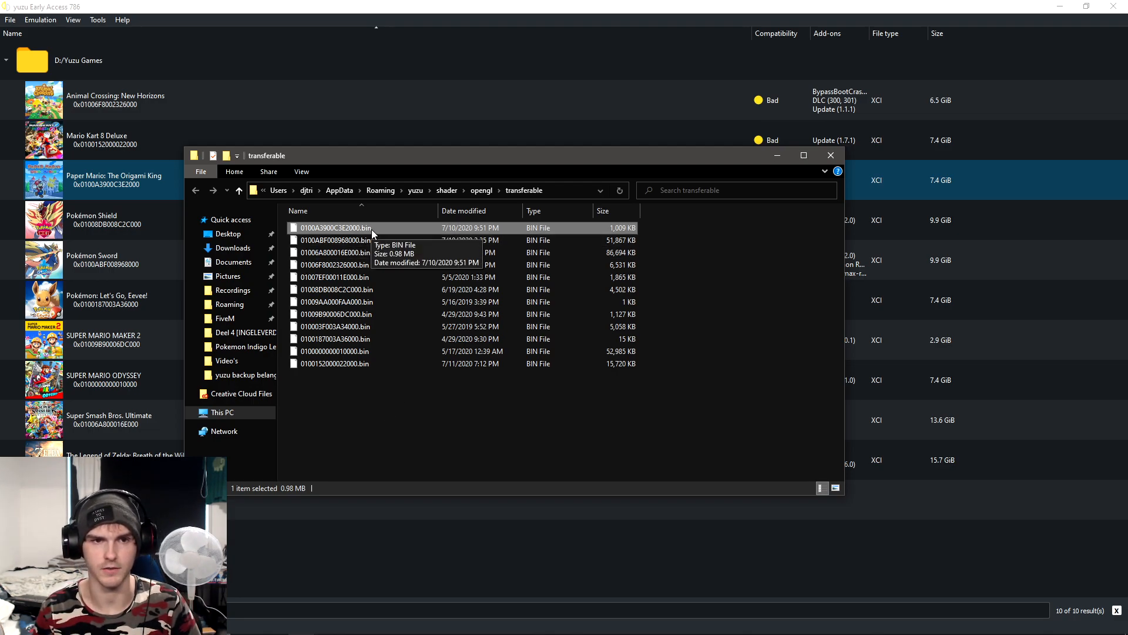
mouse_move(388, 240)
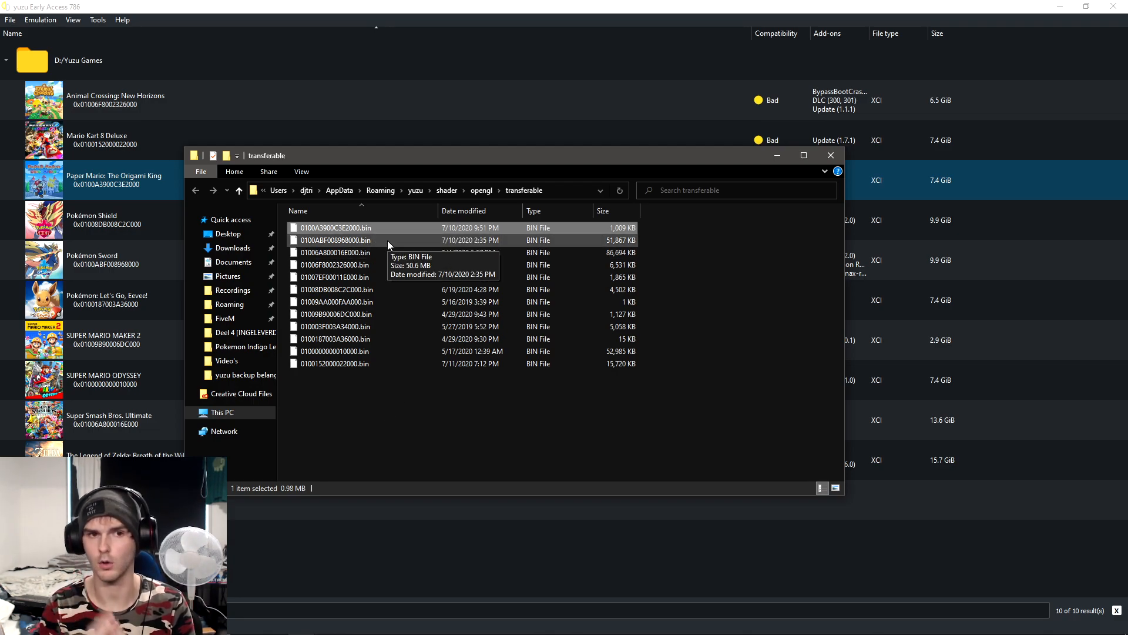
mouse_move(430, 257)
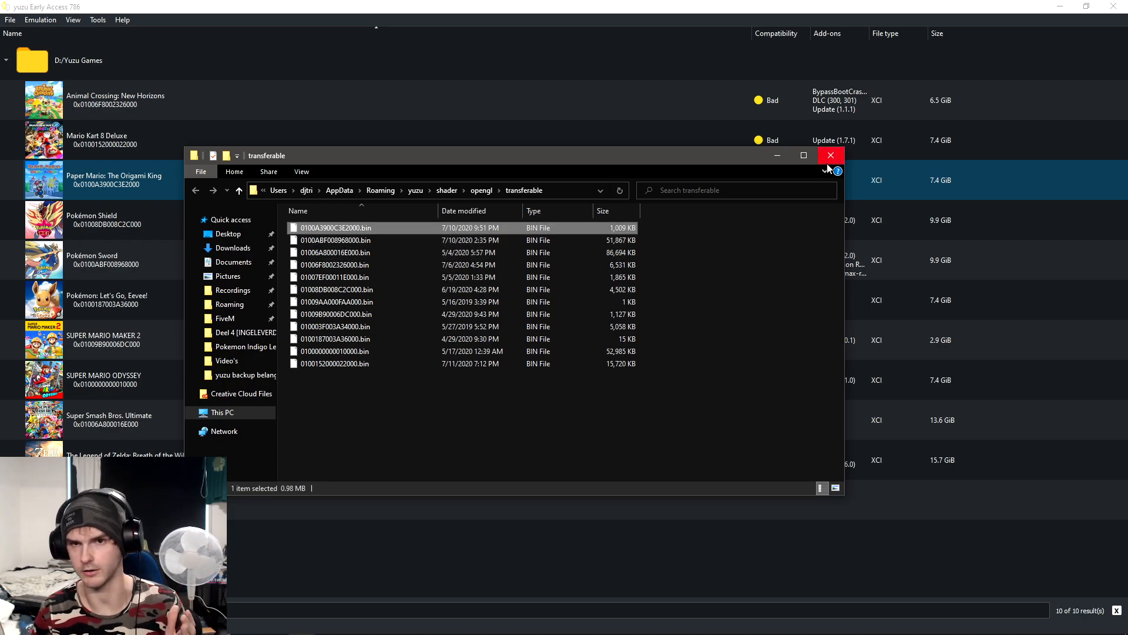
Close the shader cache folder and launch Paper Mario: The Origami King.
left_click(830, 155)
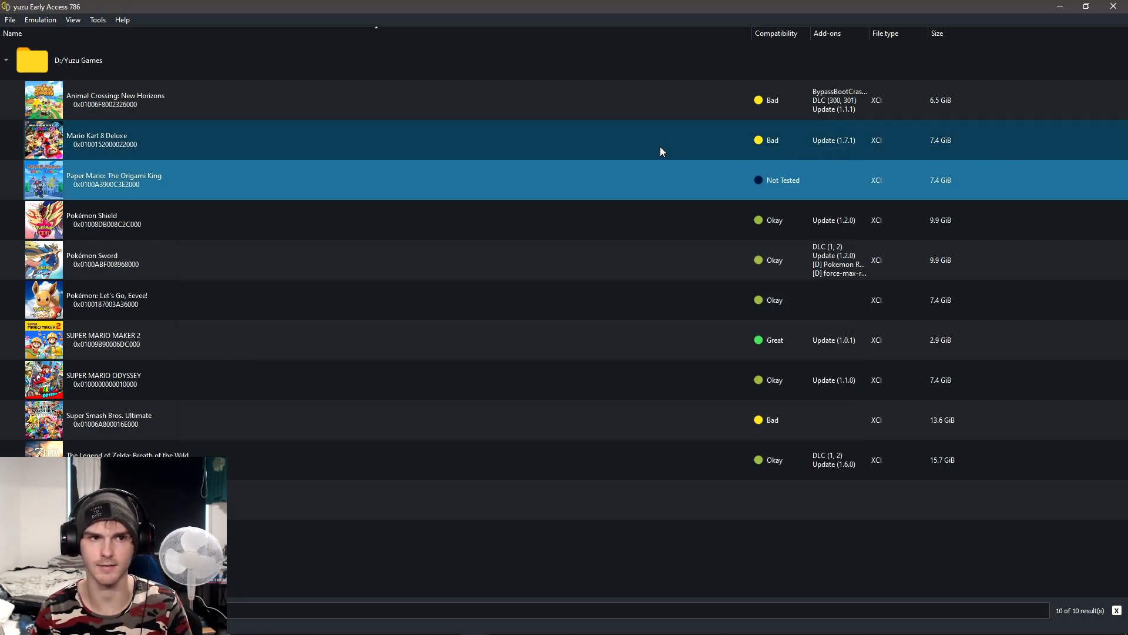
double_click(114, 179)
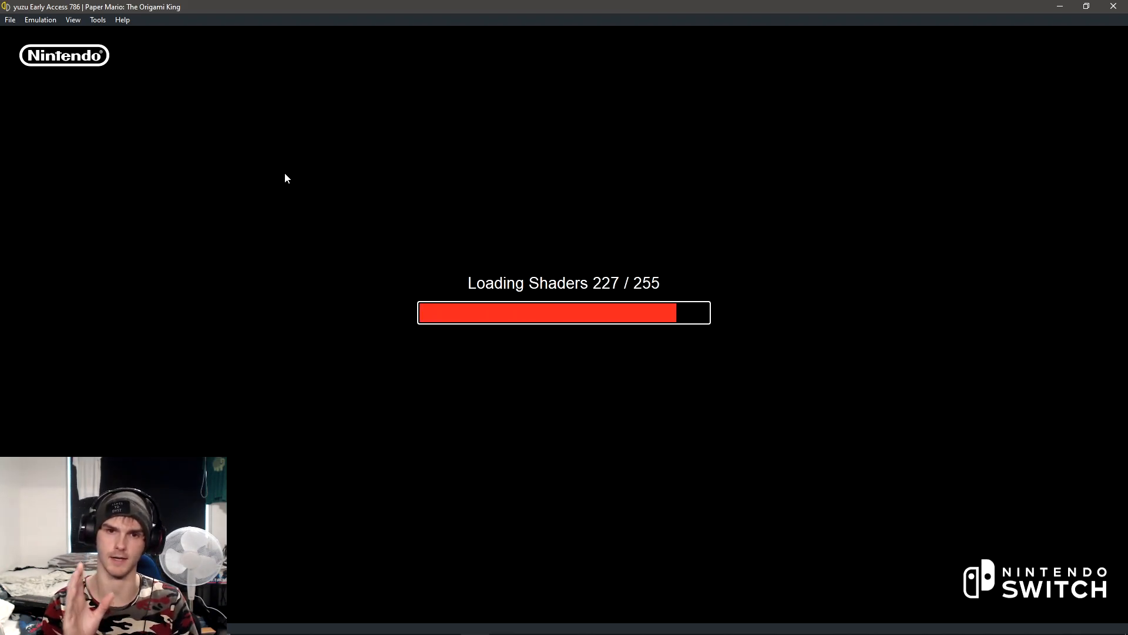